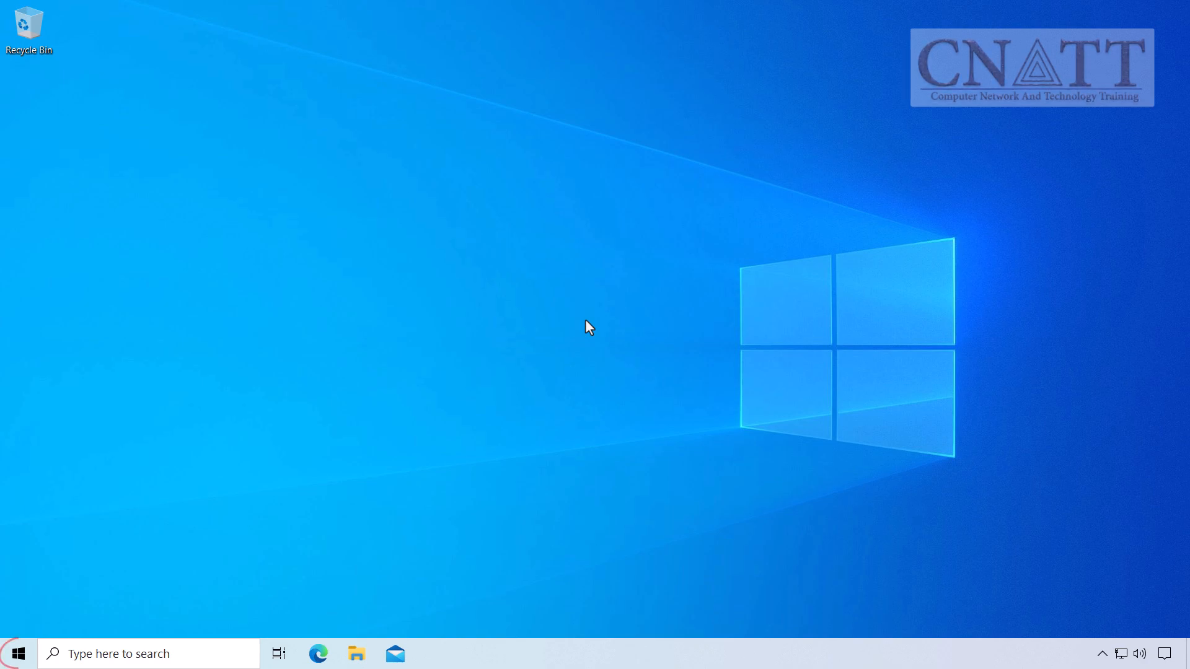
- Launch Command Prompt as administrator via Start search 'cmd', confirming the UAC prompt
click(16, 653)
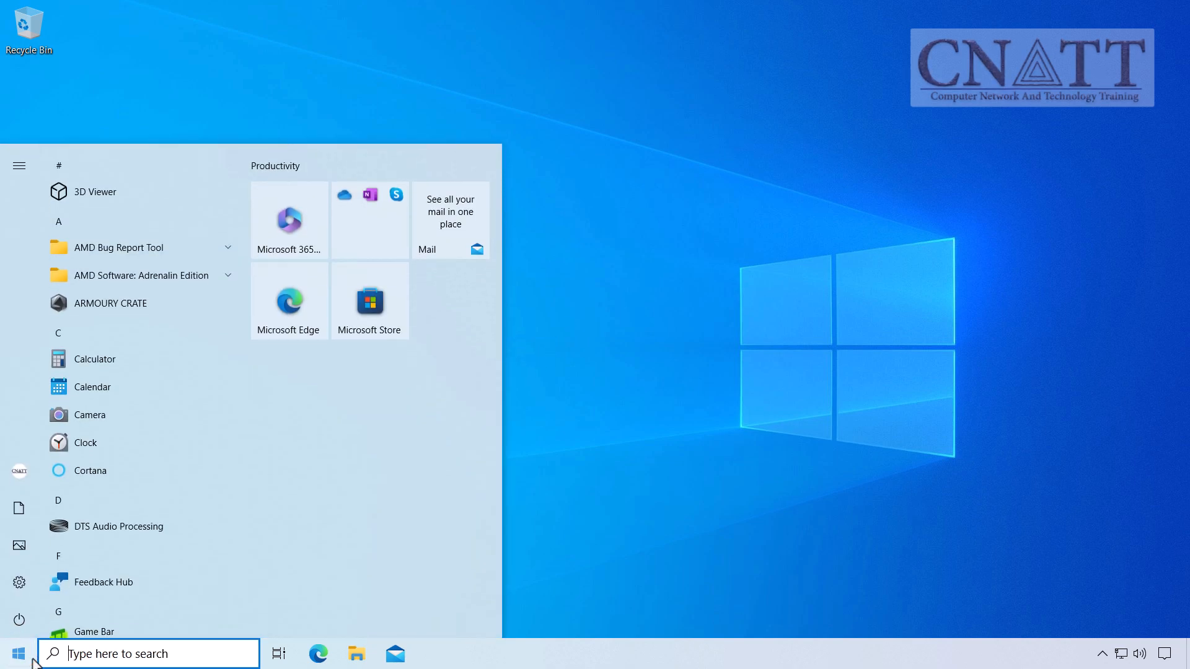
text(cmd)
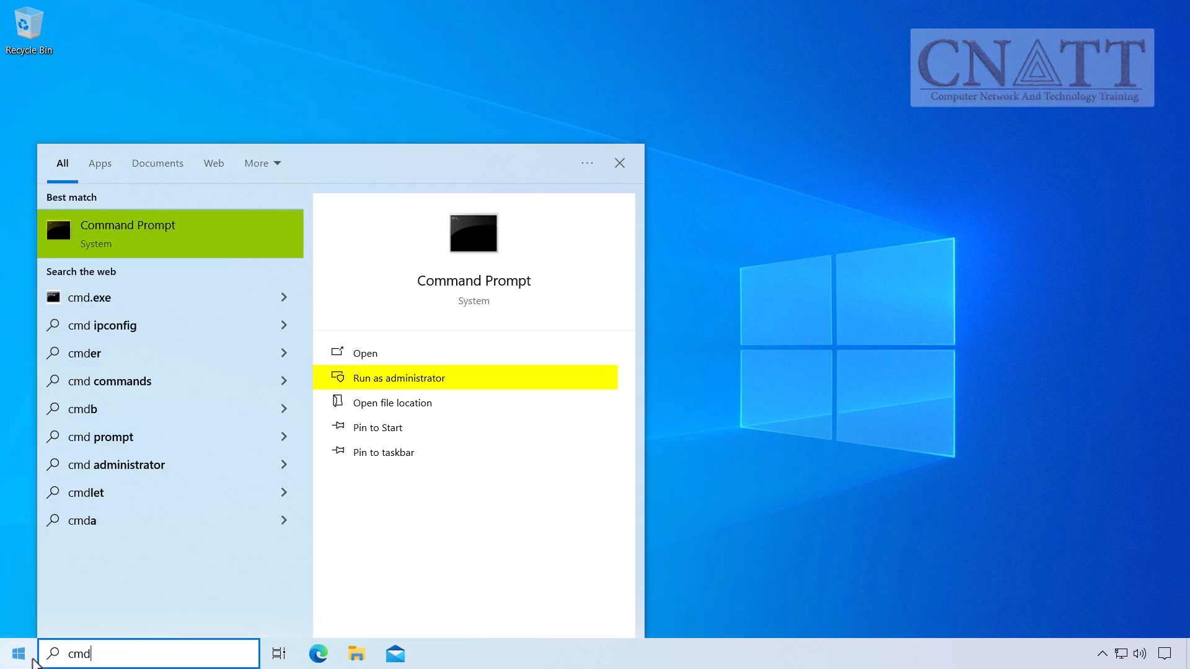
click(398, 378)
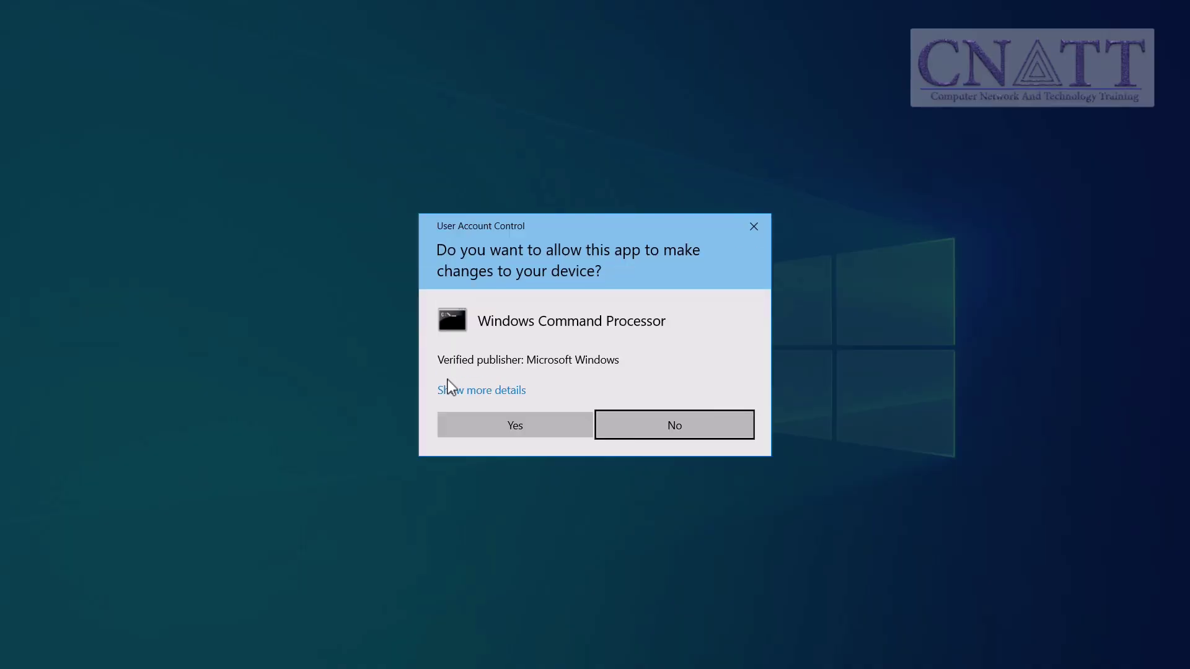
click(513, 424)
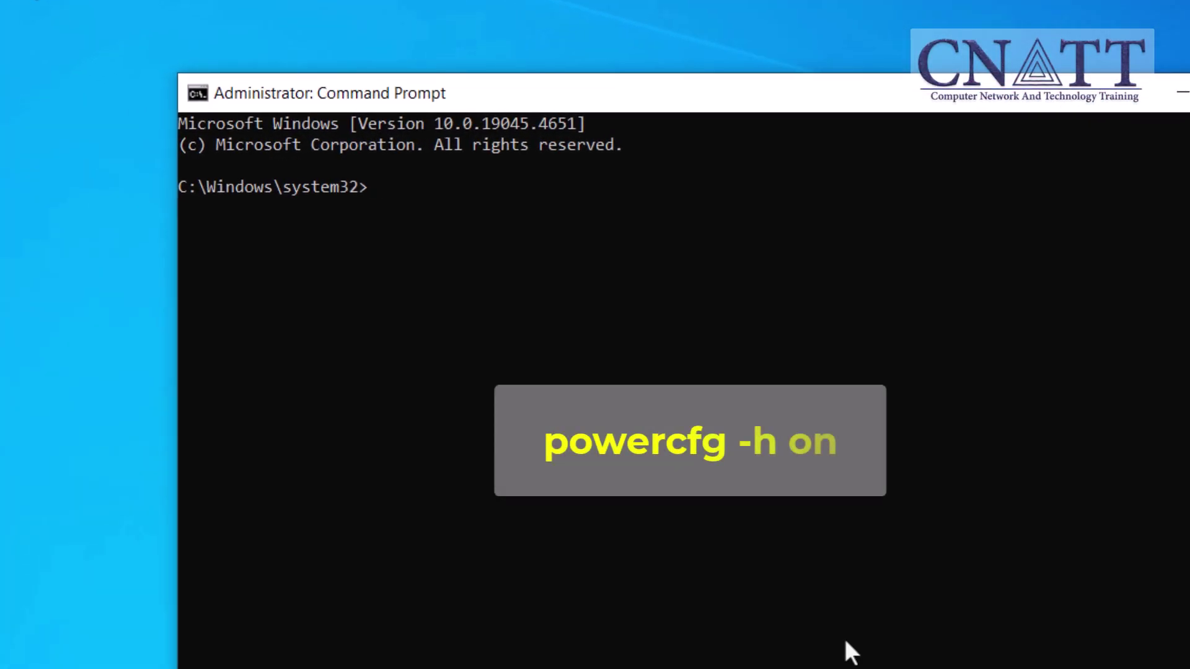
- Run 'powercfg -h on' to enable hibernation, then close the console window
text(power)
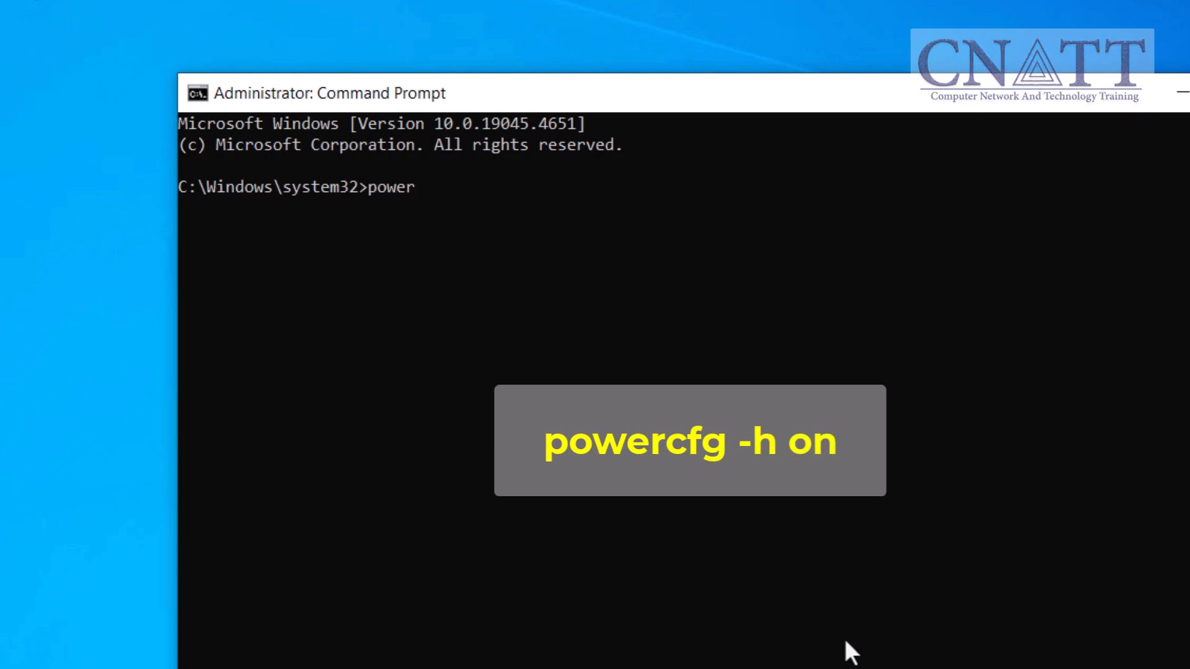
text(cfg -)
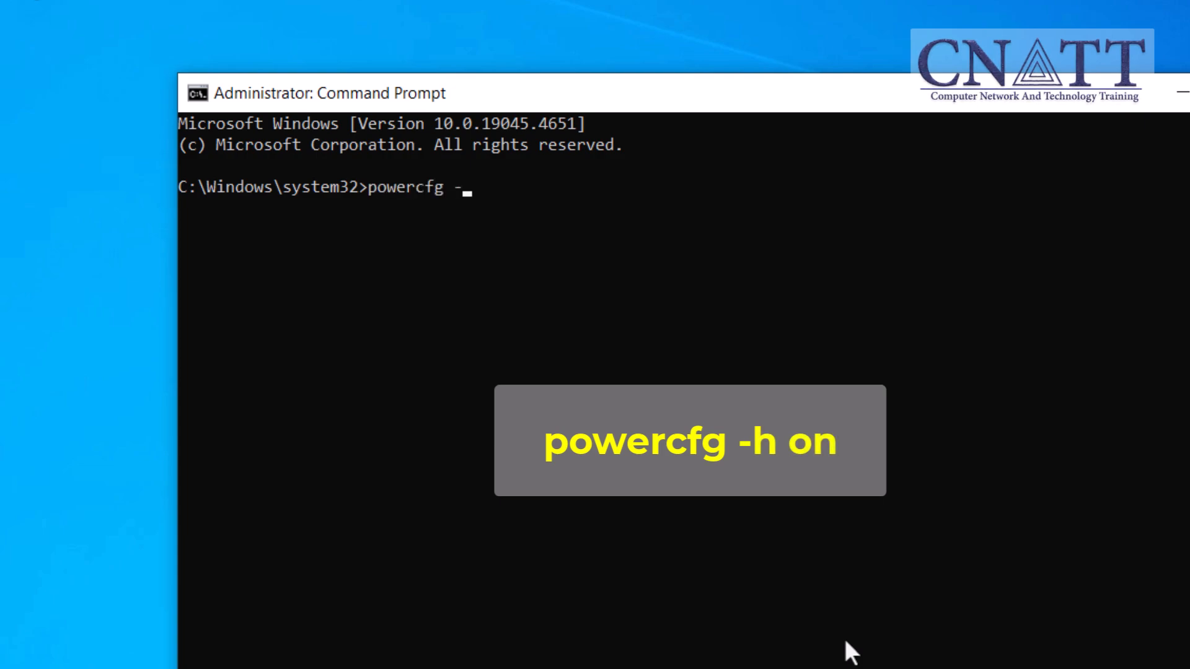
text(h on)
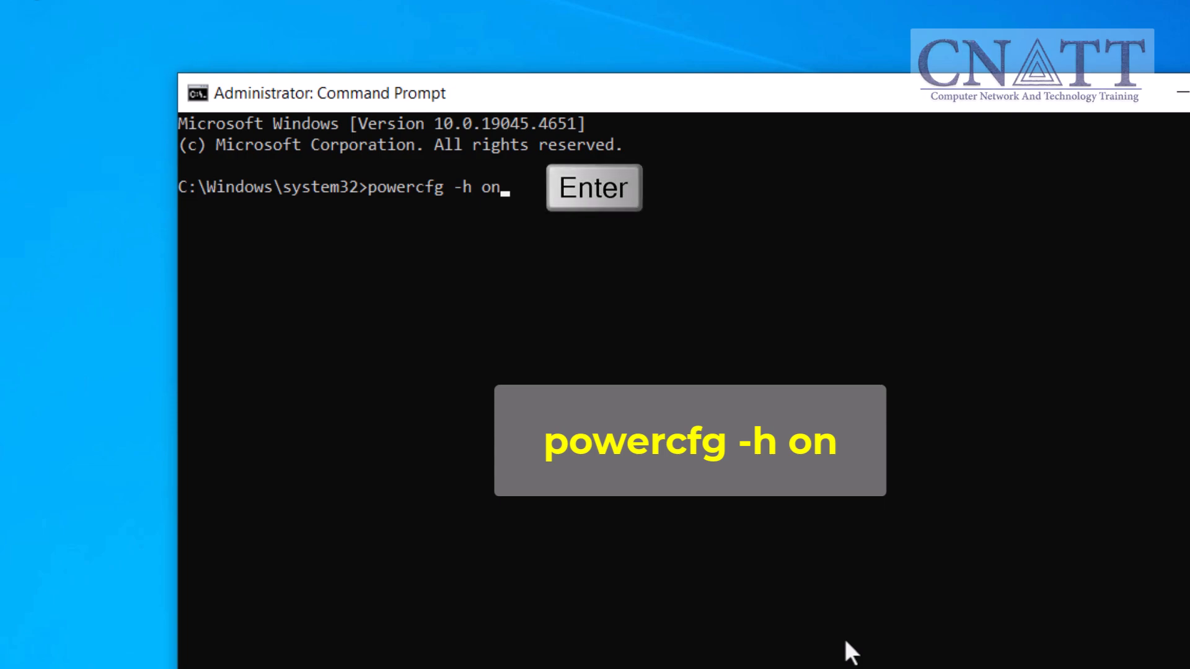
key(Return)
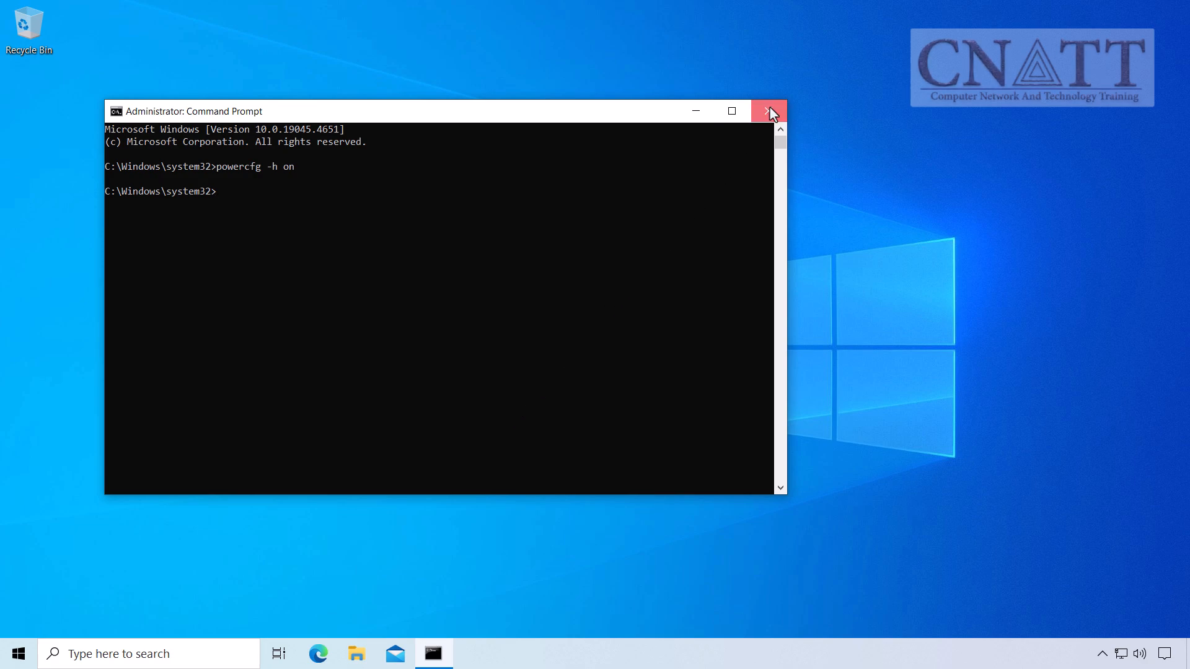
click(768, 111)
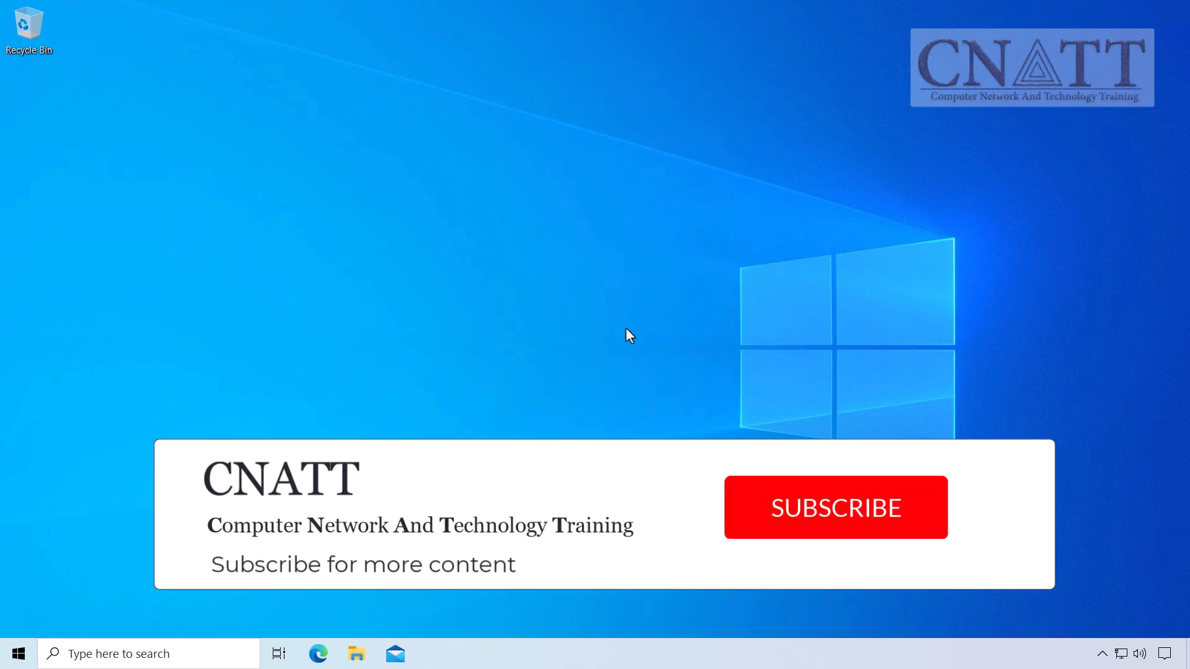
click(834, 507)
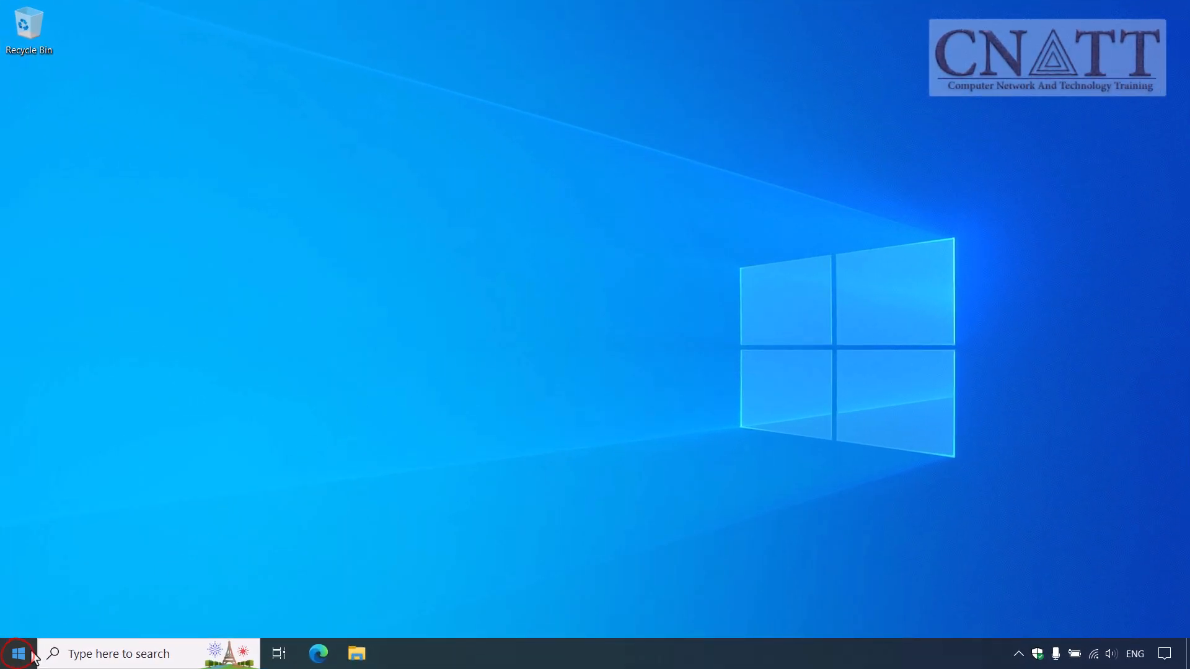
- Reach the Balanced plan's Edit Plan Settings via Control Panel > System and Security > Power Options
text(con)
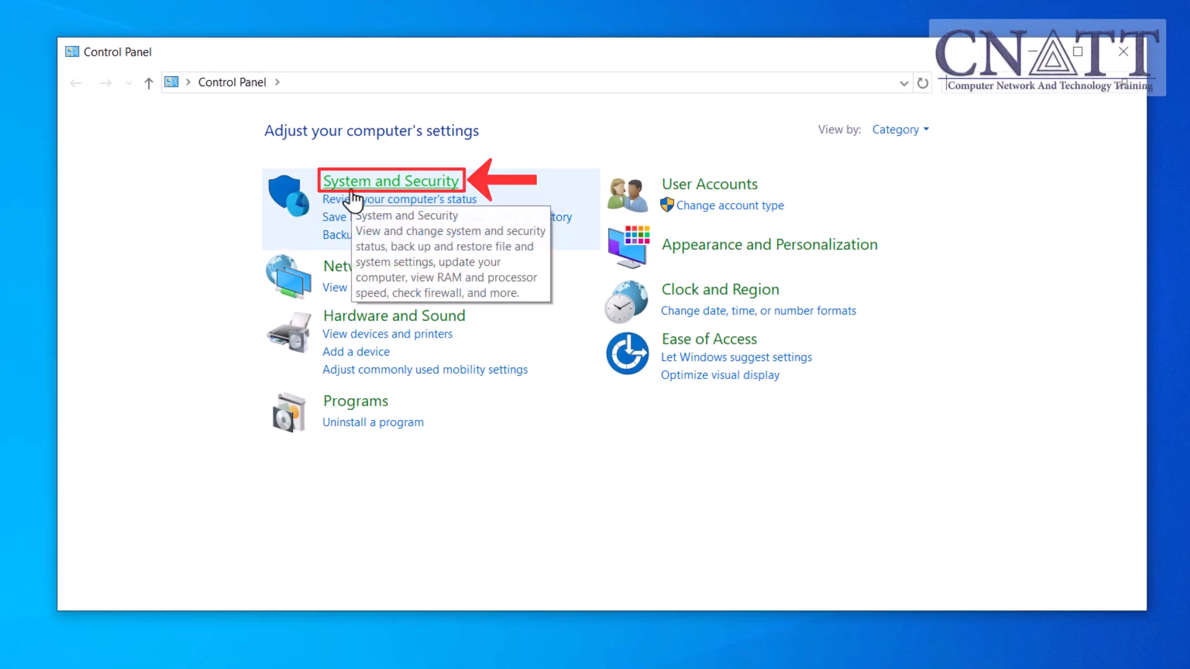
click(391, 181)
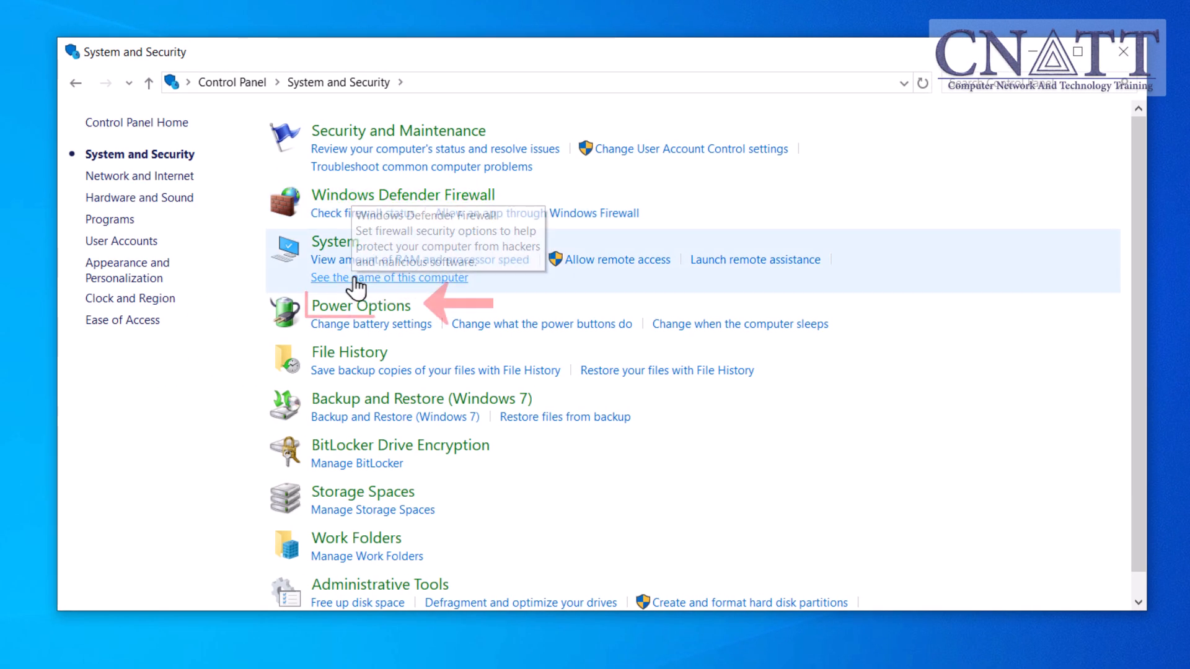
mouse_move(353, 313)
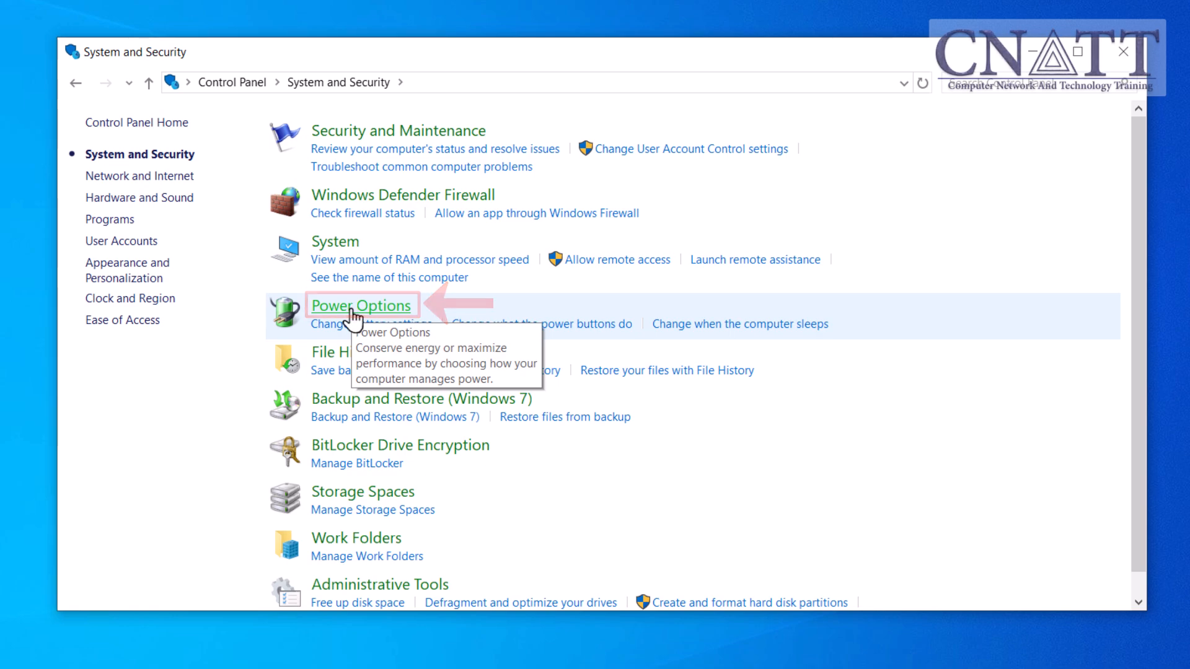
click(362, 304)
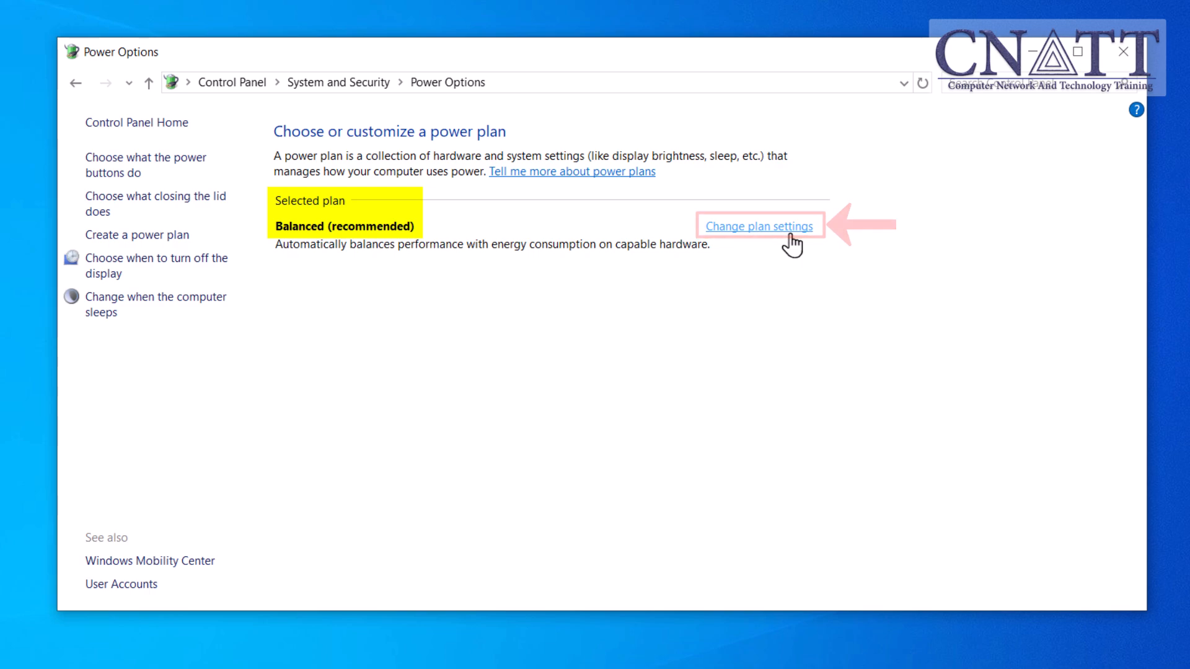
click(759, 226)
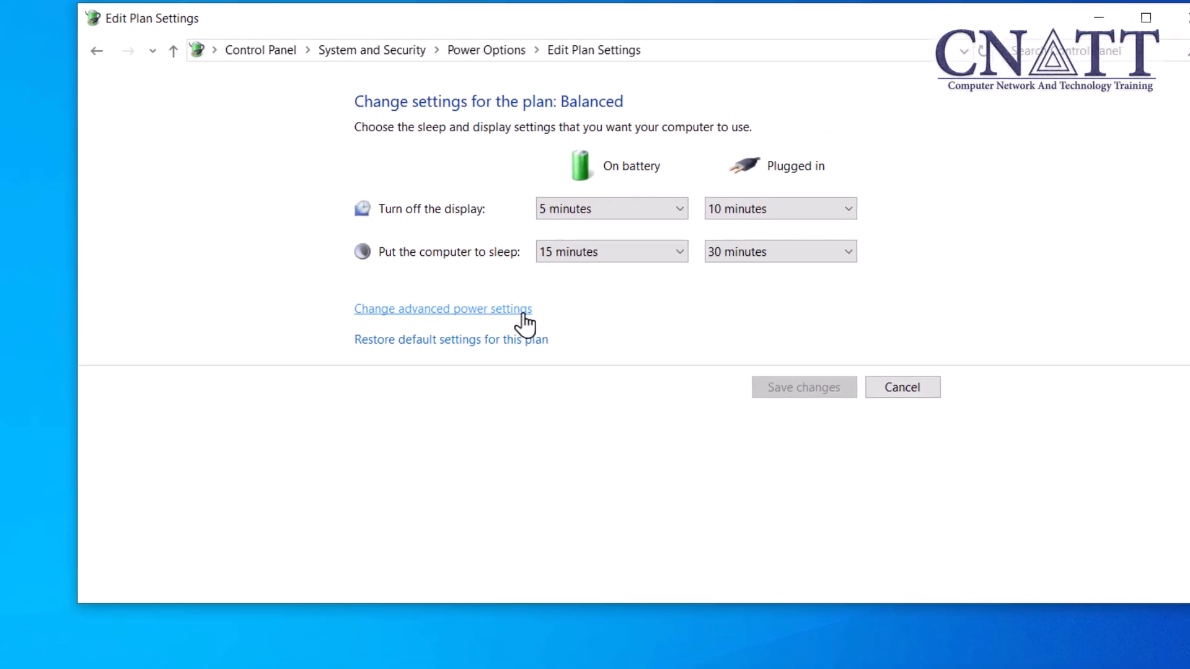
- In advanced power settings, set Hibernate after to 30 minutes on battery and 60 plugged in
click(444, 309)
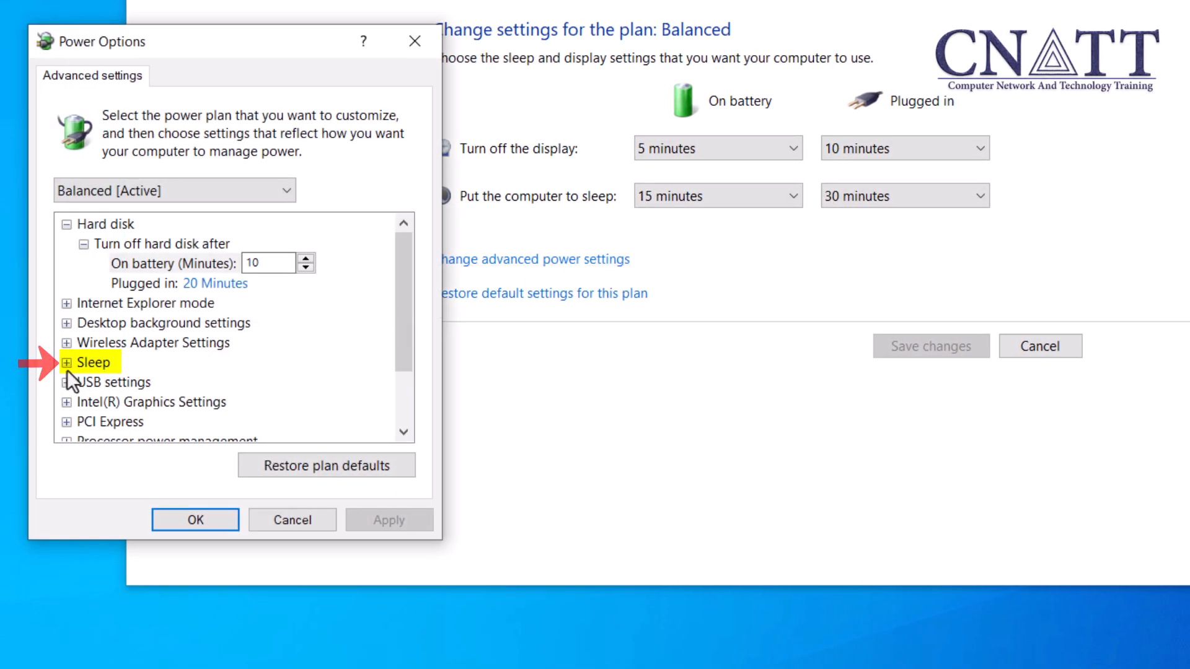
click(67, 362)
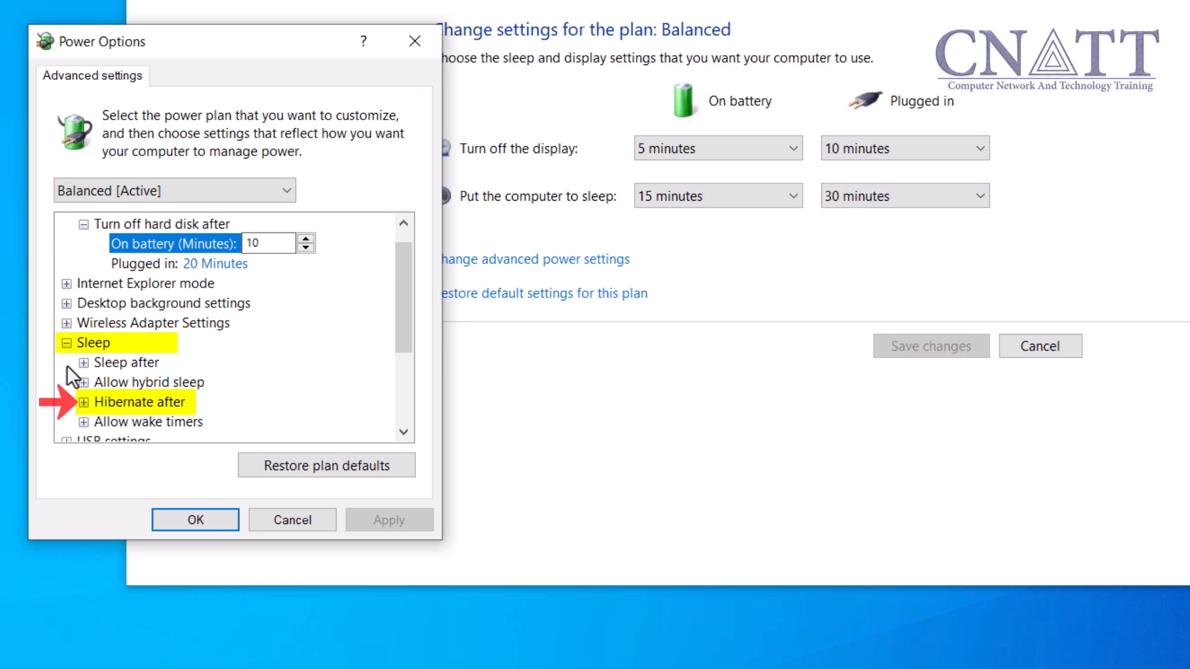
mouse_move(86, 414)
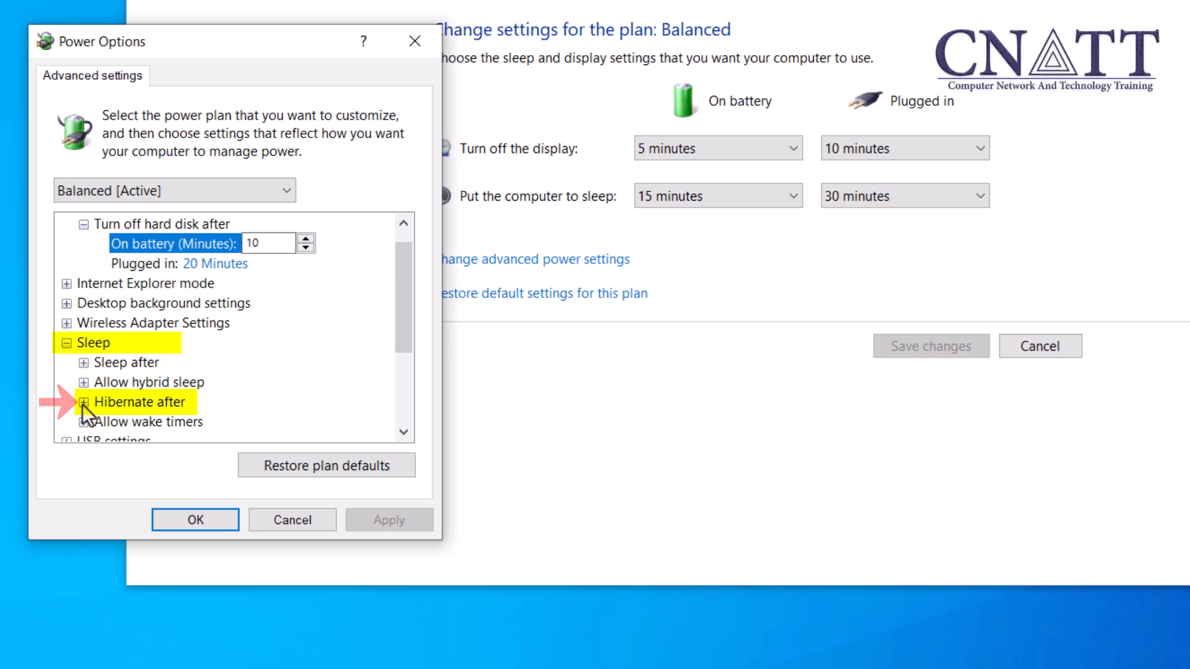
click(67, 401)
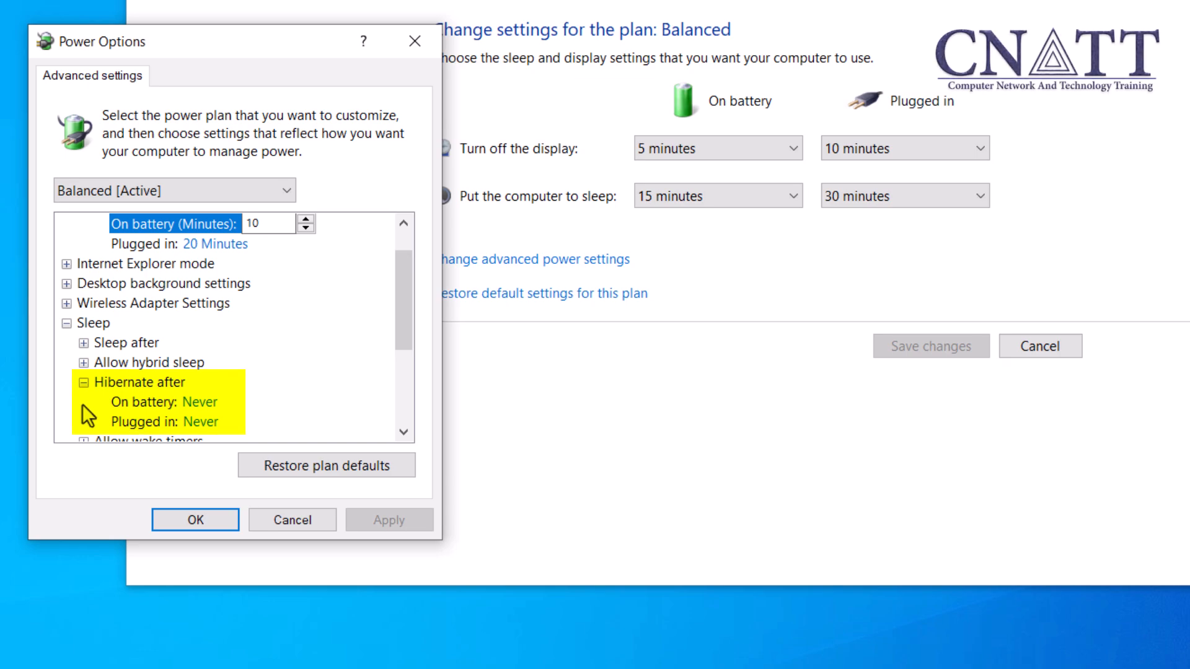
click(189, 402)
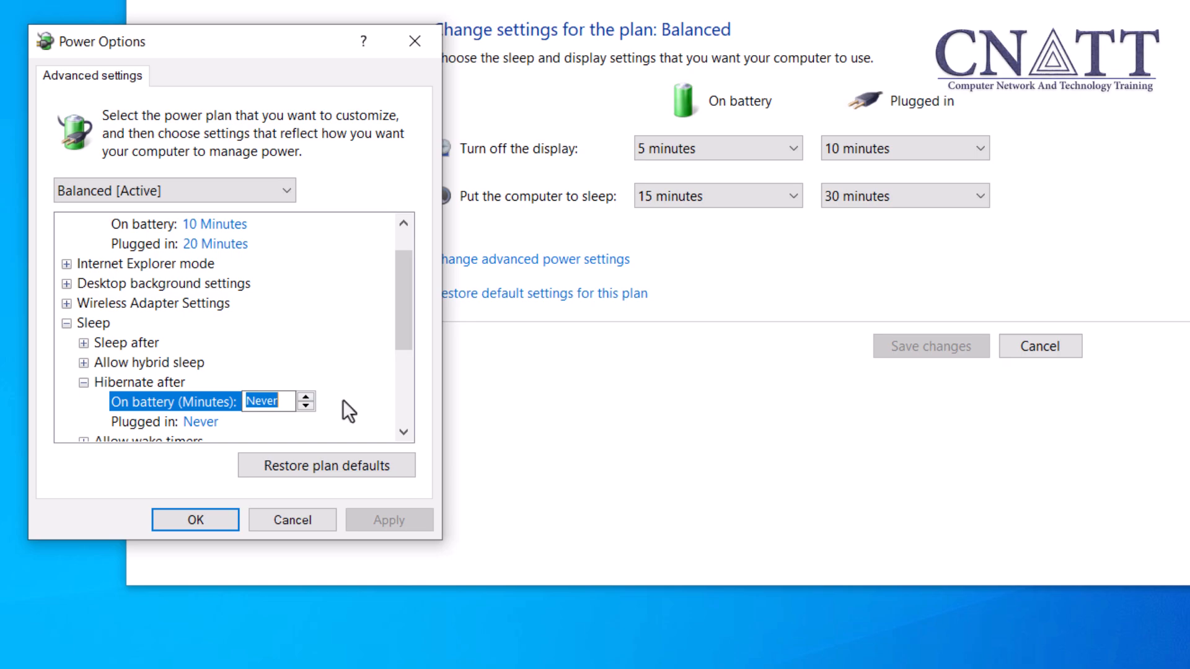
text(3)
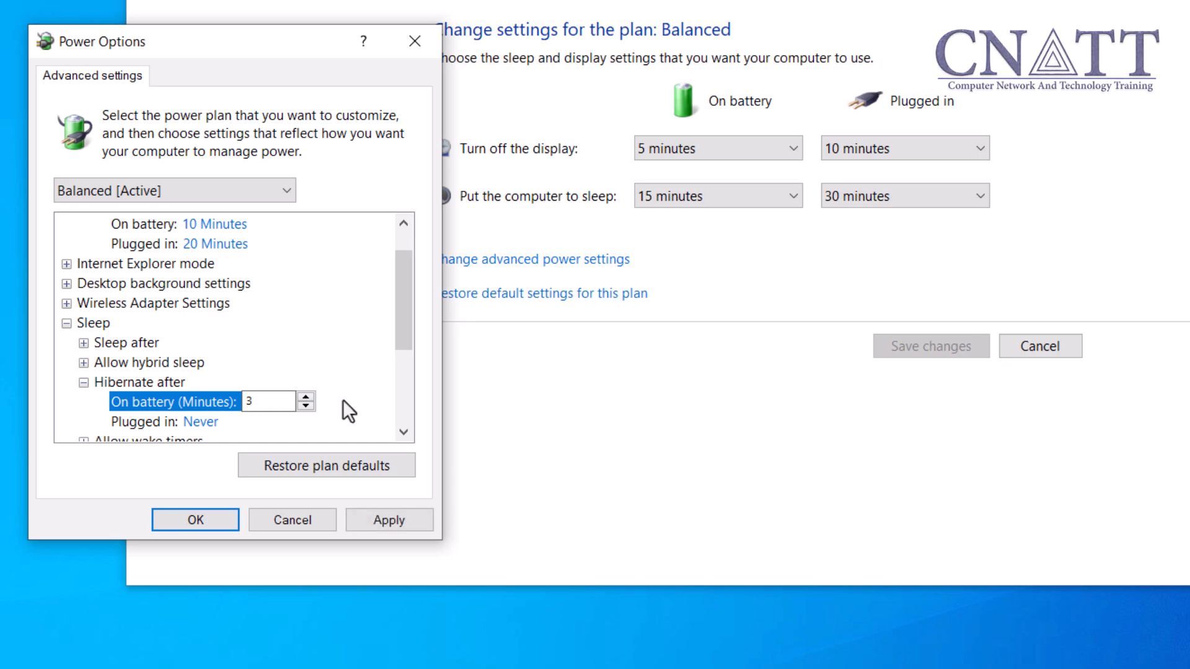
text(0 Minutes)
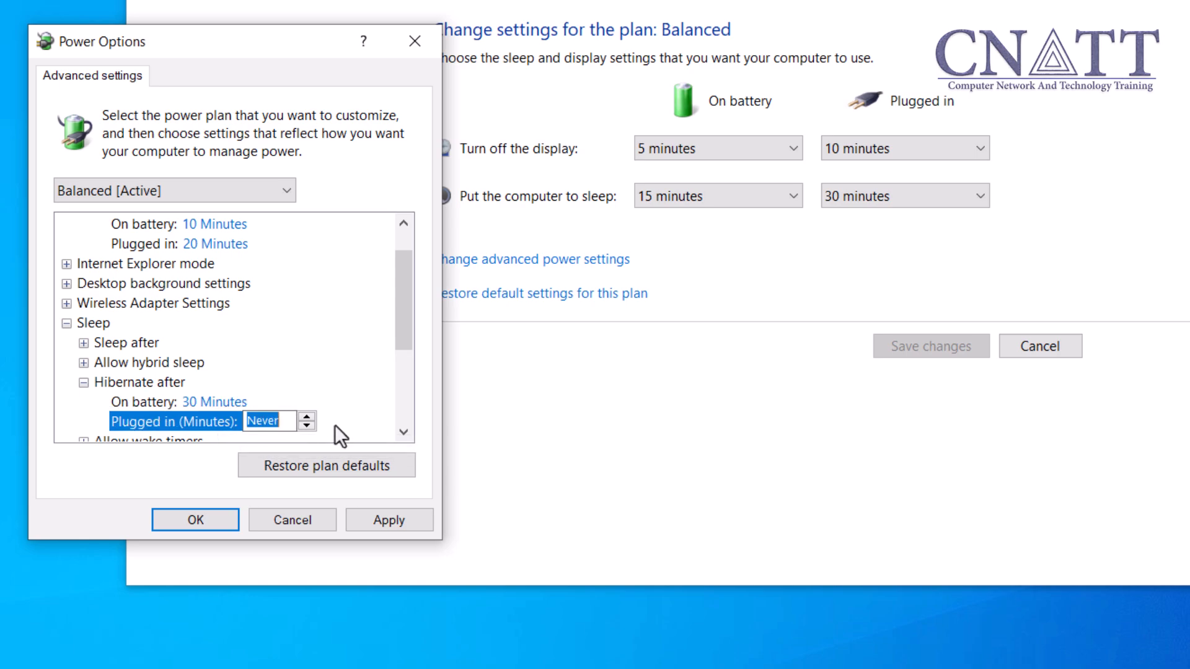
text(60)
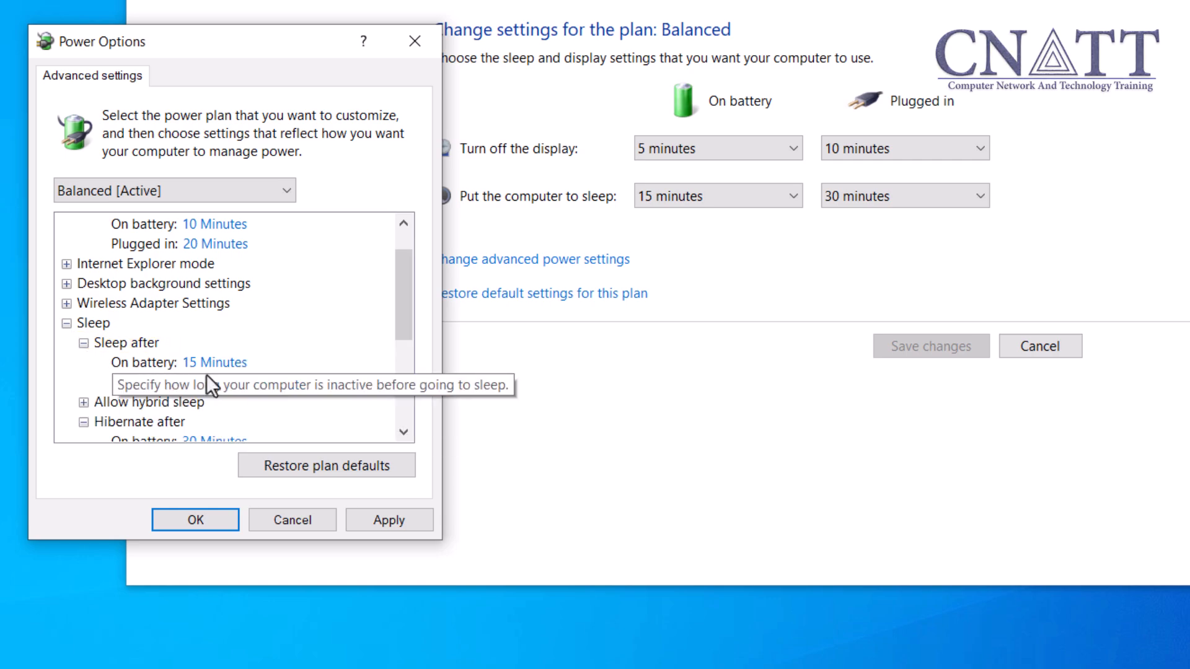
scroll(down, 3)
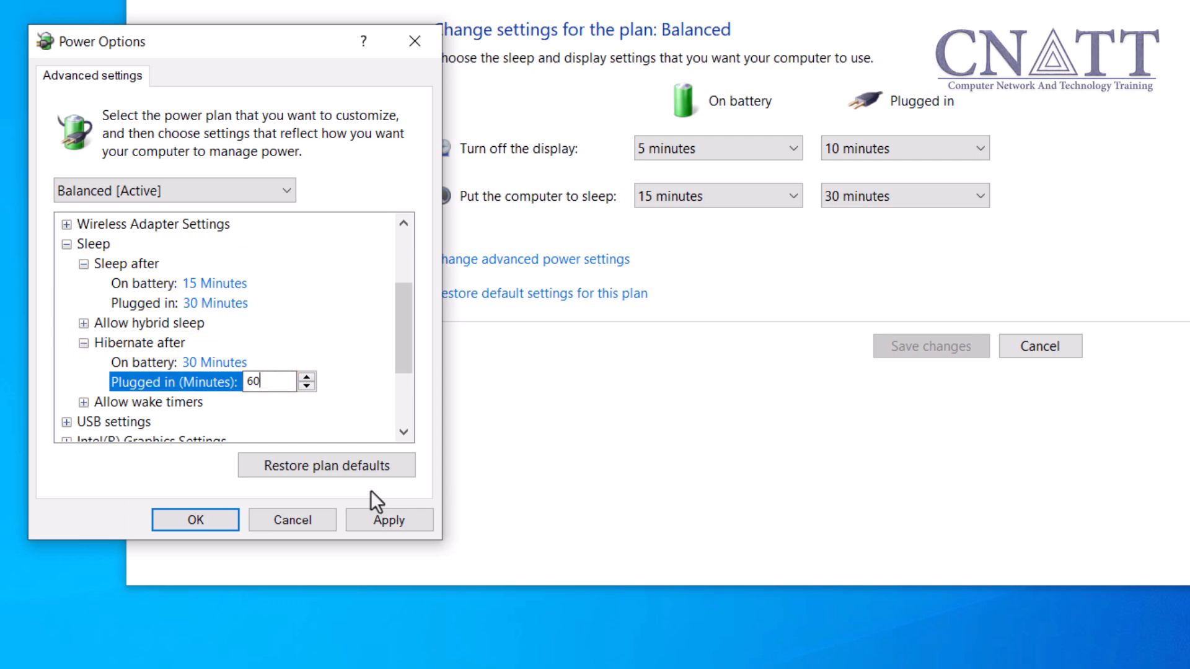
- Save the hibernate timings with OK and search 'edit power' to return to the plan page
click(388, 520)
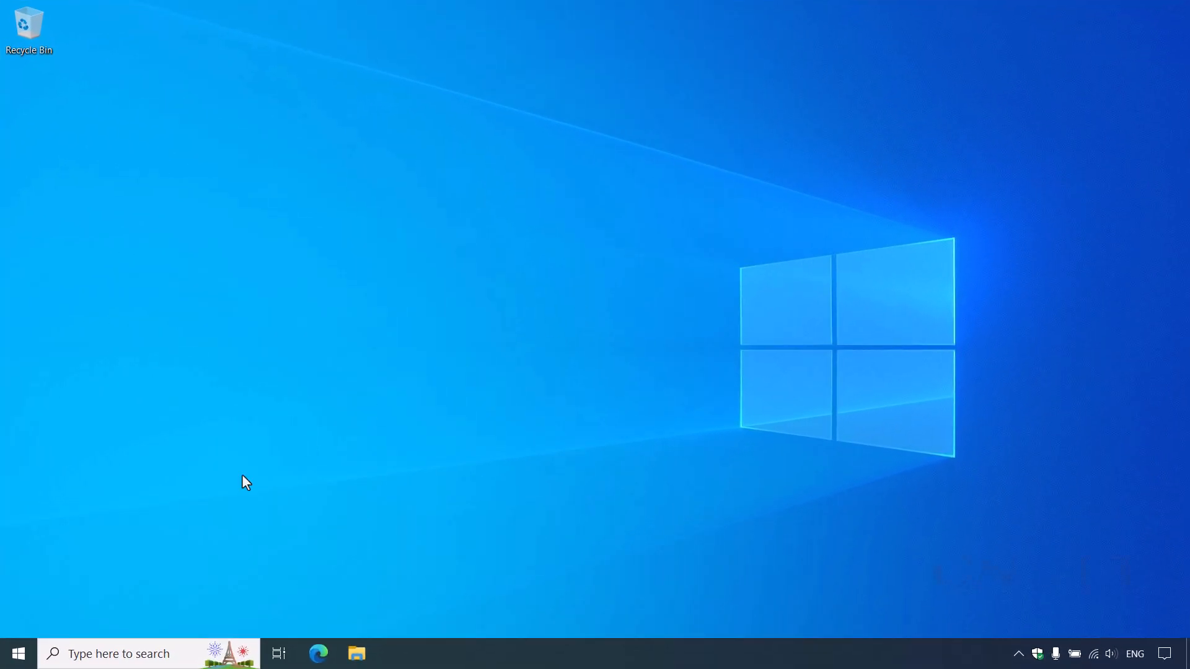
text(edit power)
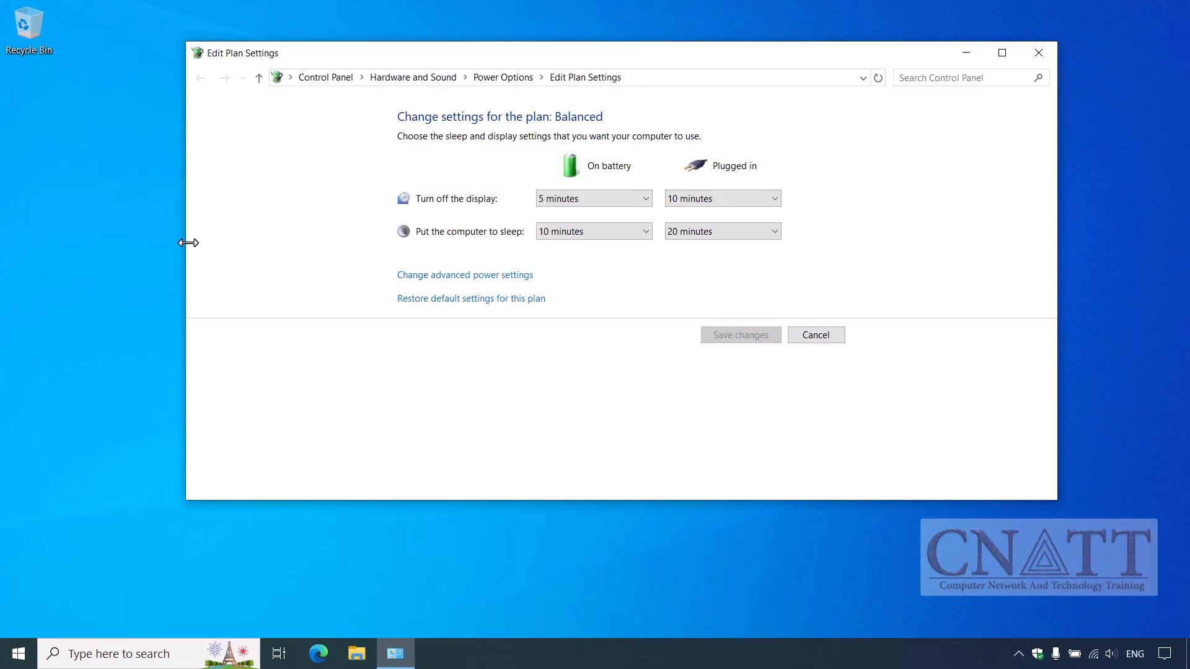
- Reopen the Balanced plan's advanced settings and expand Sleep to verify the hibernate timings
click(464, 275)
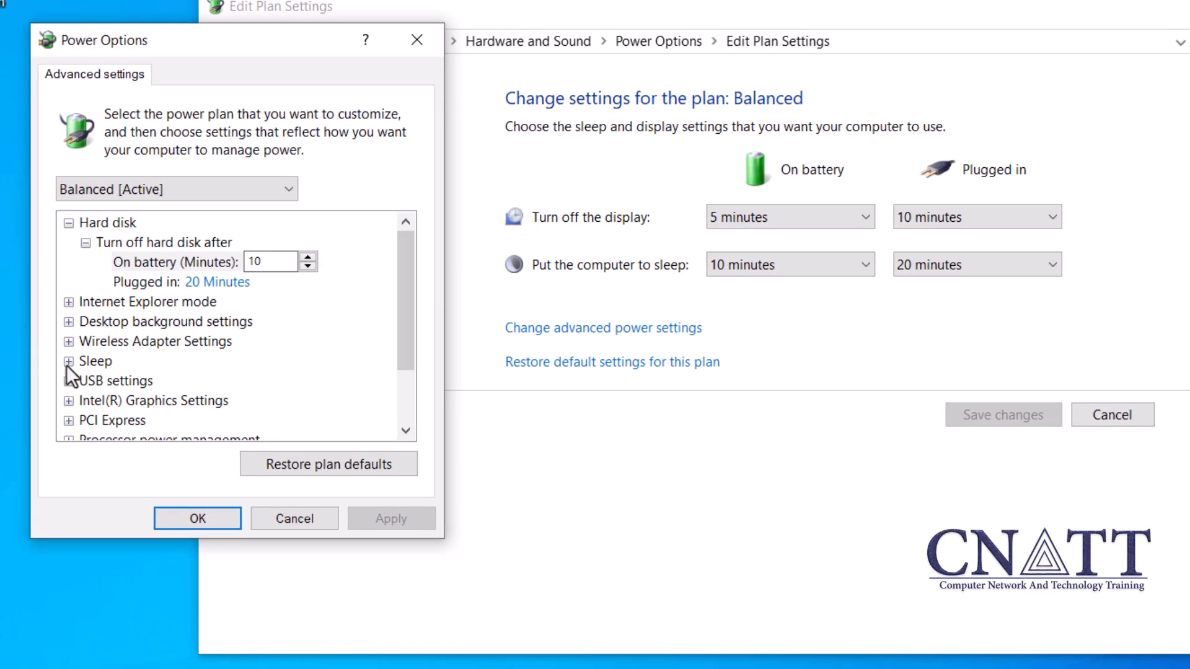
click(69, 361)
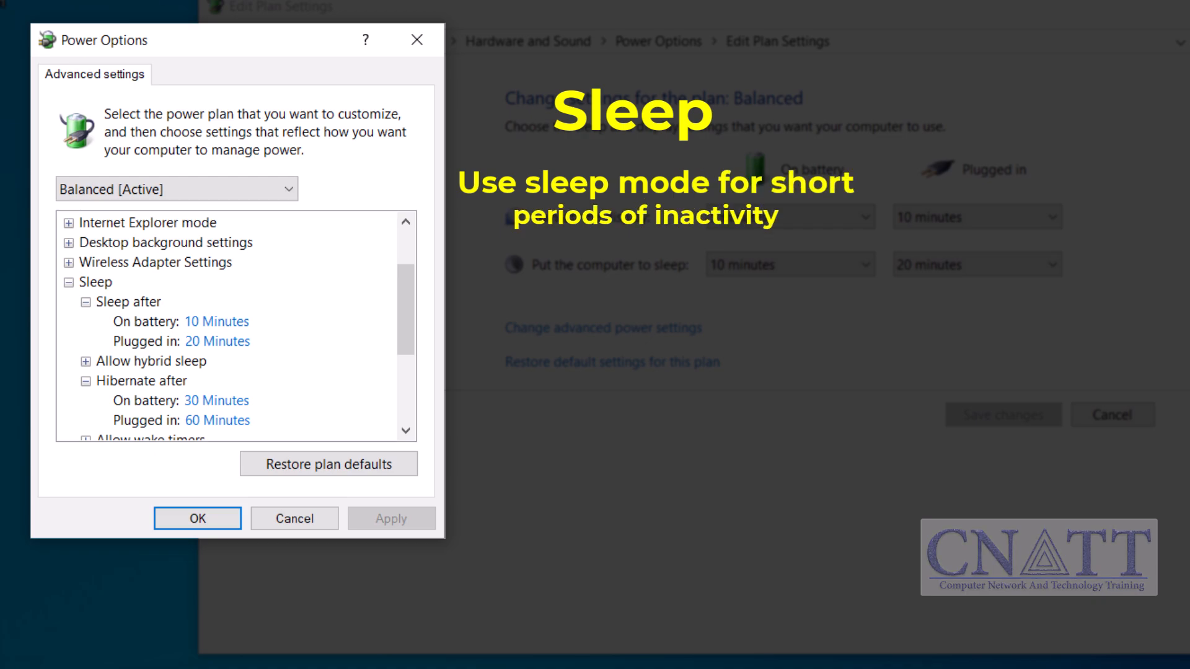
click(129, 302)
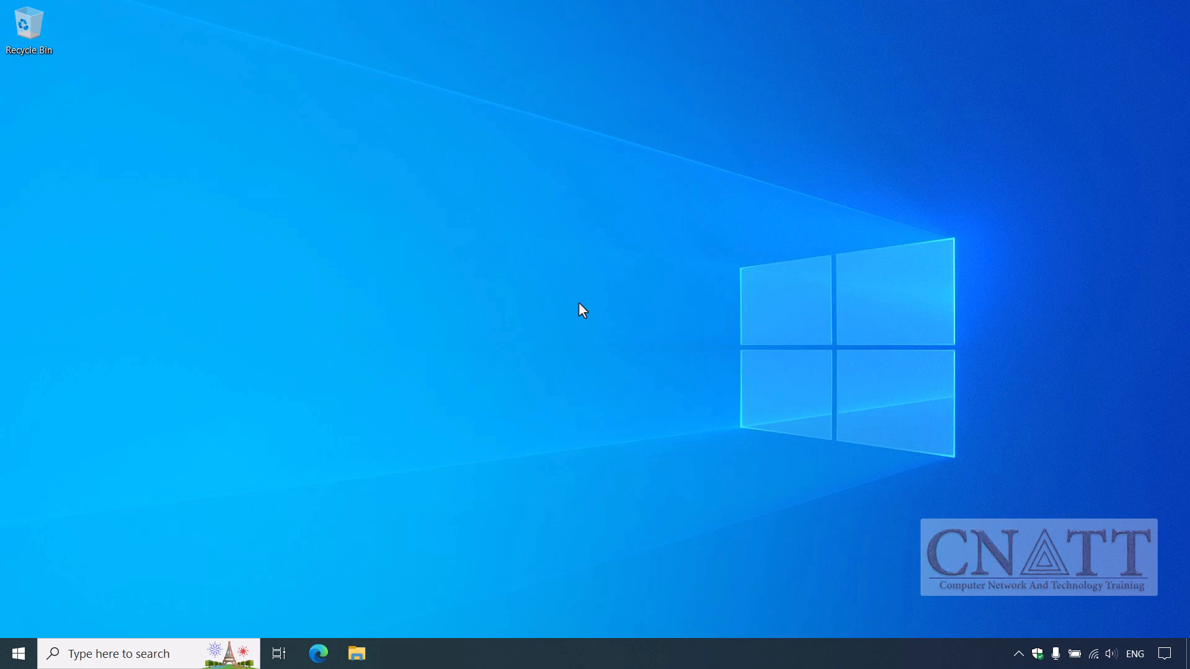
mouse_move(70, 629)
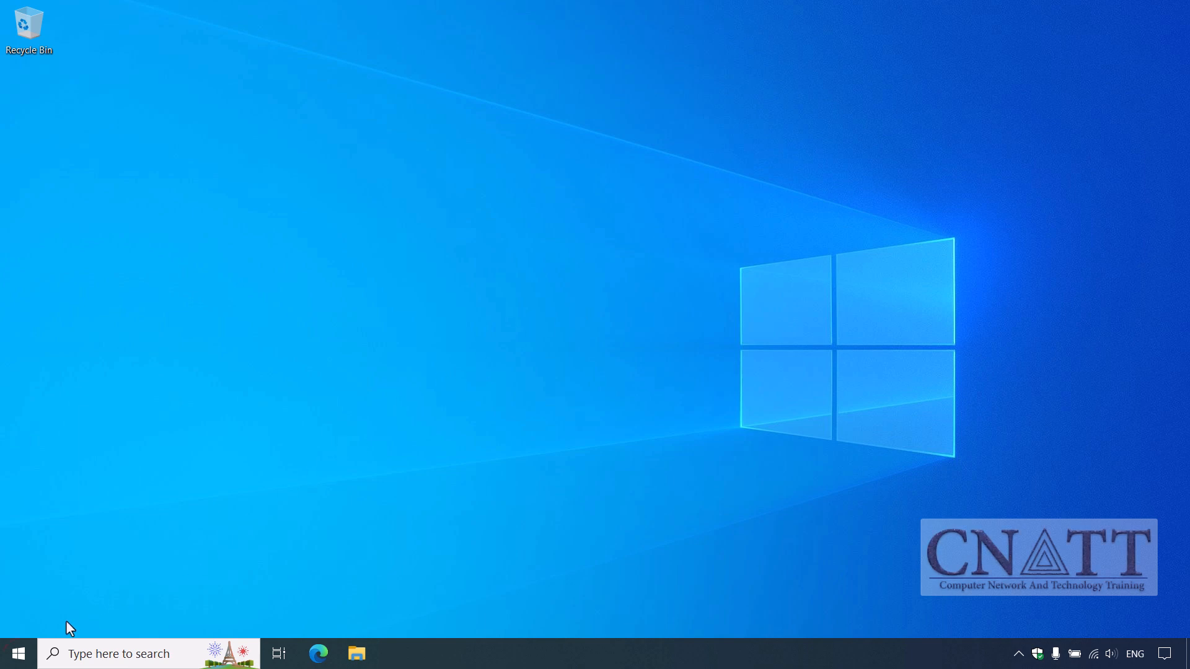
- Search 'control Panel' and return to the Balanced plan's Edit Plan Settings via Power Options
text(control Panel)
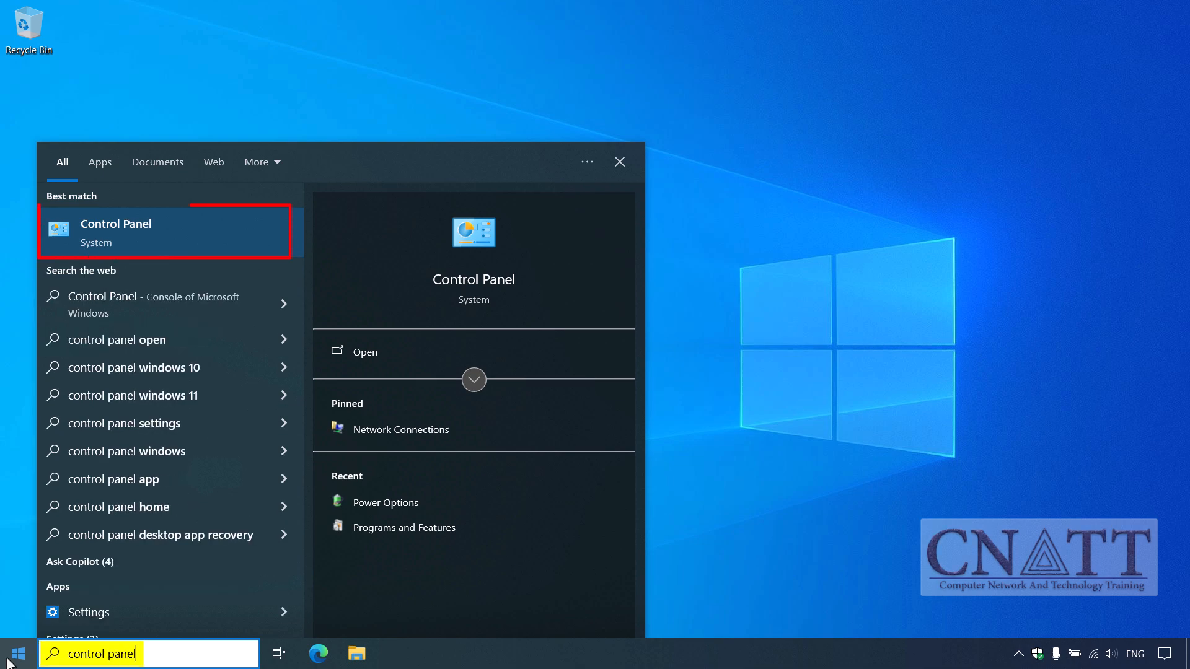
mouse_move(189, 250)
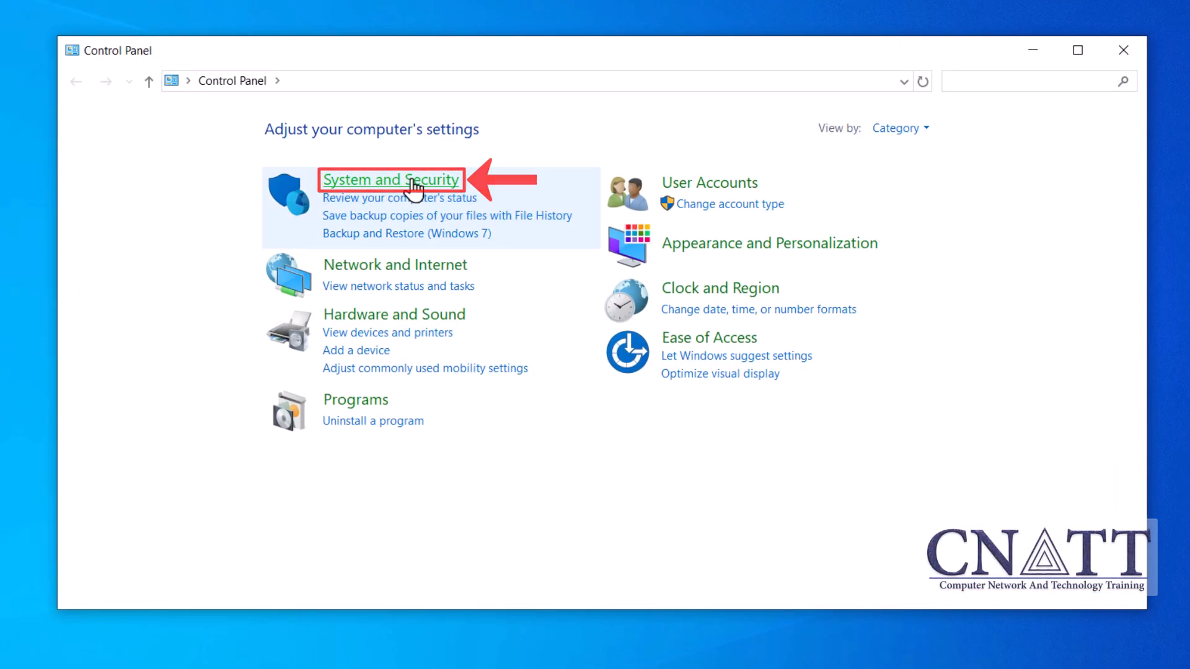
click(391, 180)
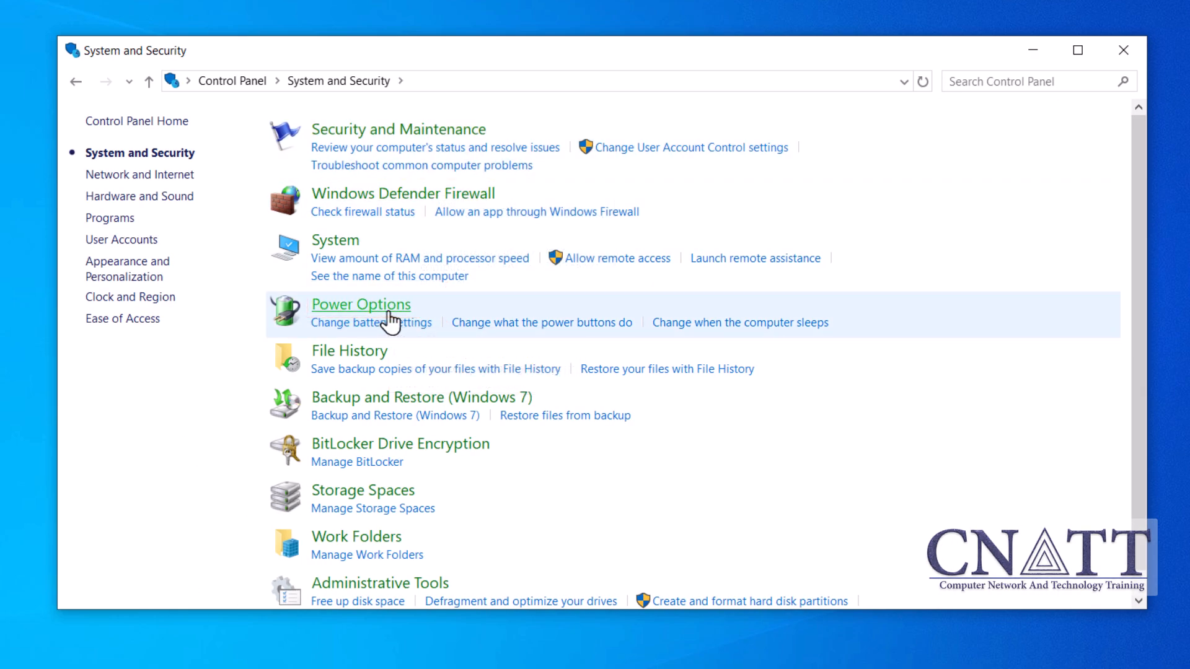
click(361, 305)
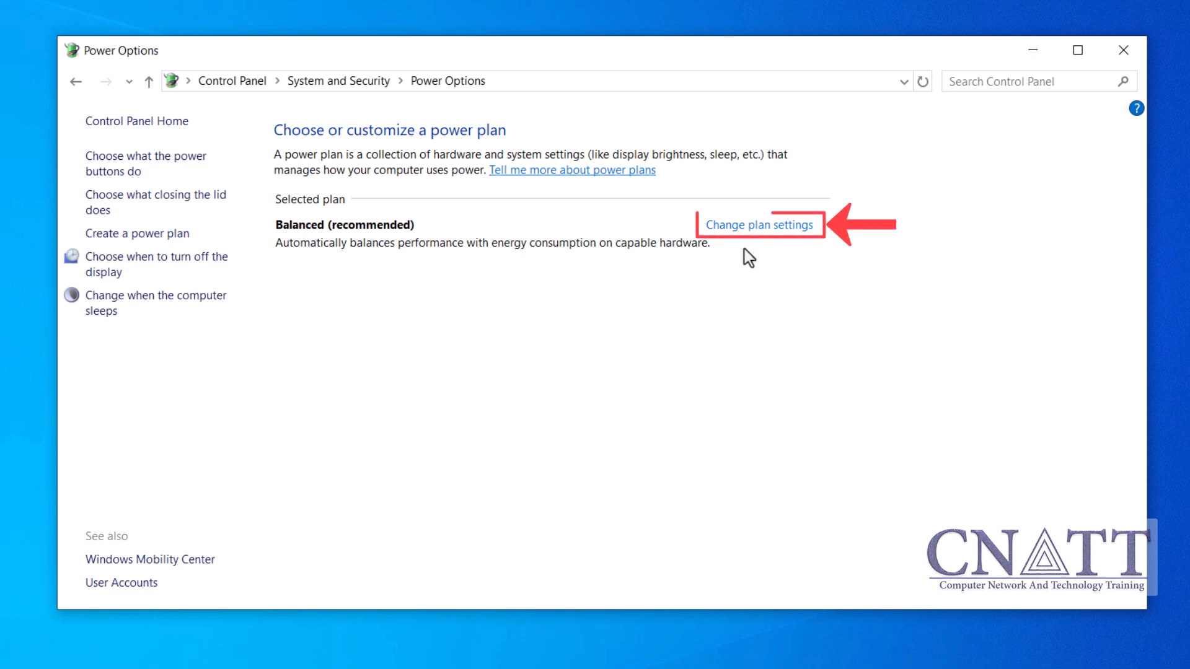
mouse_move(759, 225)
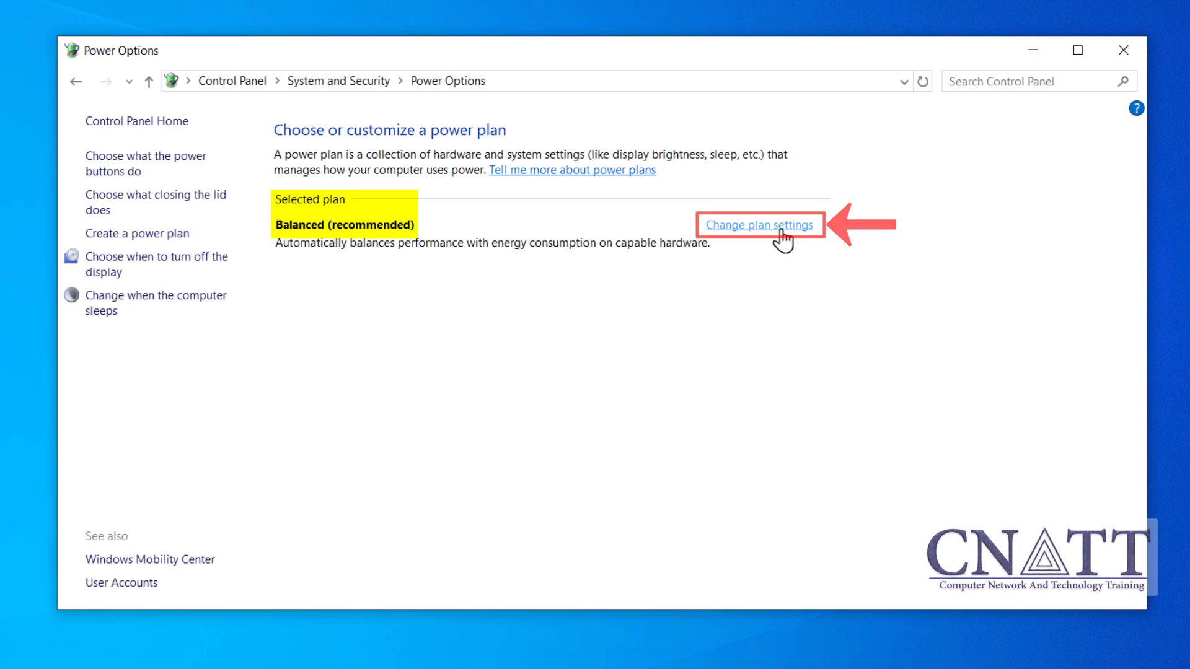
click(758, 225)
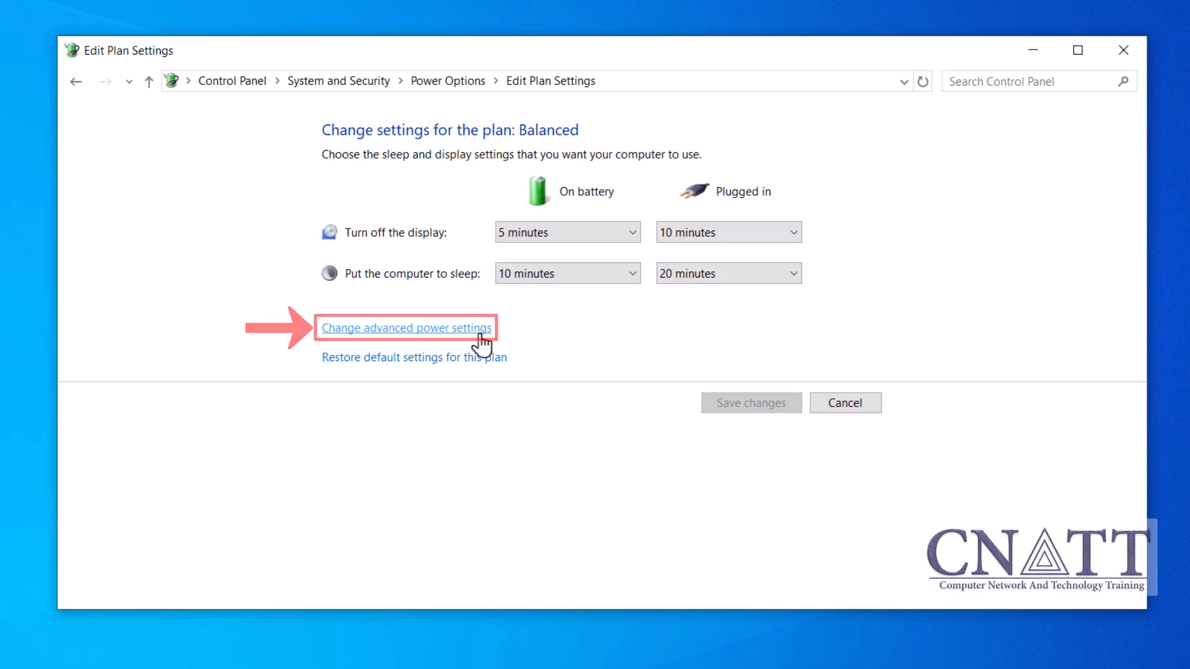
- In advanced power settings, expand Sleep > Allow hybrid sleep to show its battery and plugged-in values
click(406, 327)
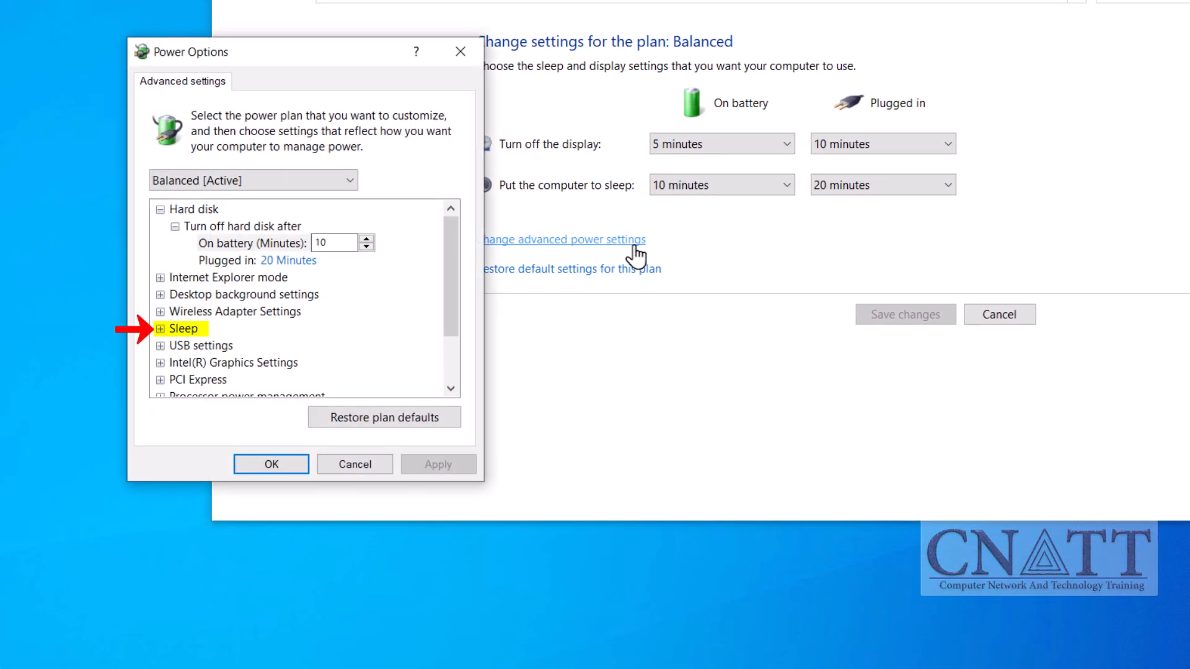
click(161, 327)
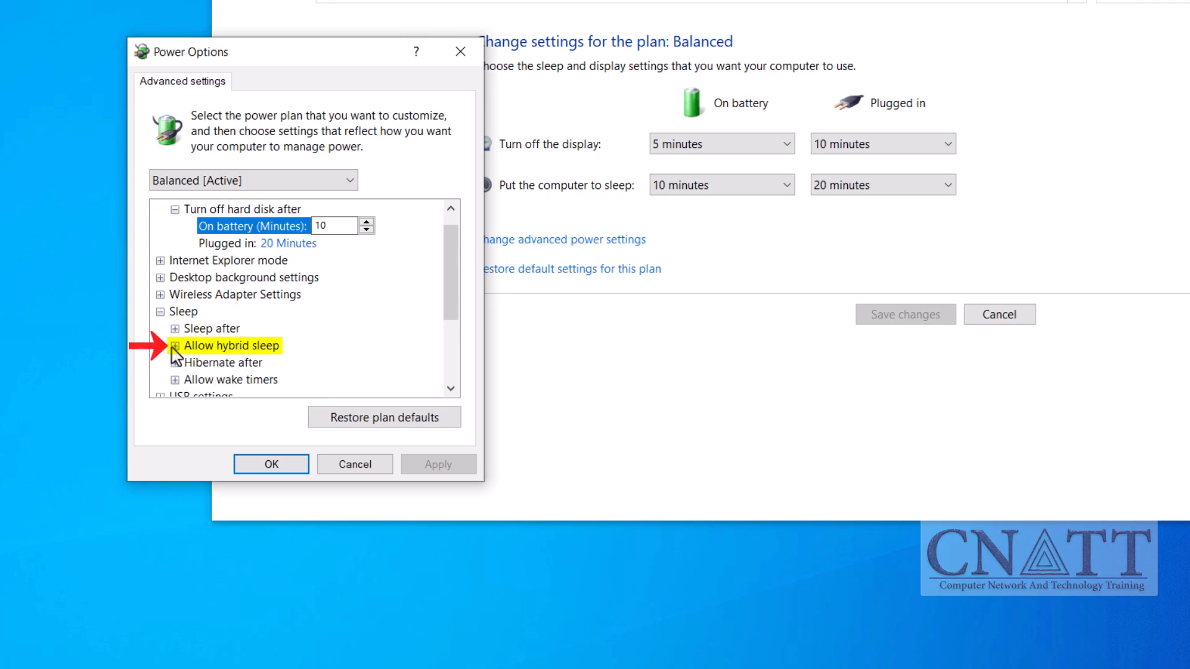
click(174, 346)
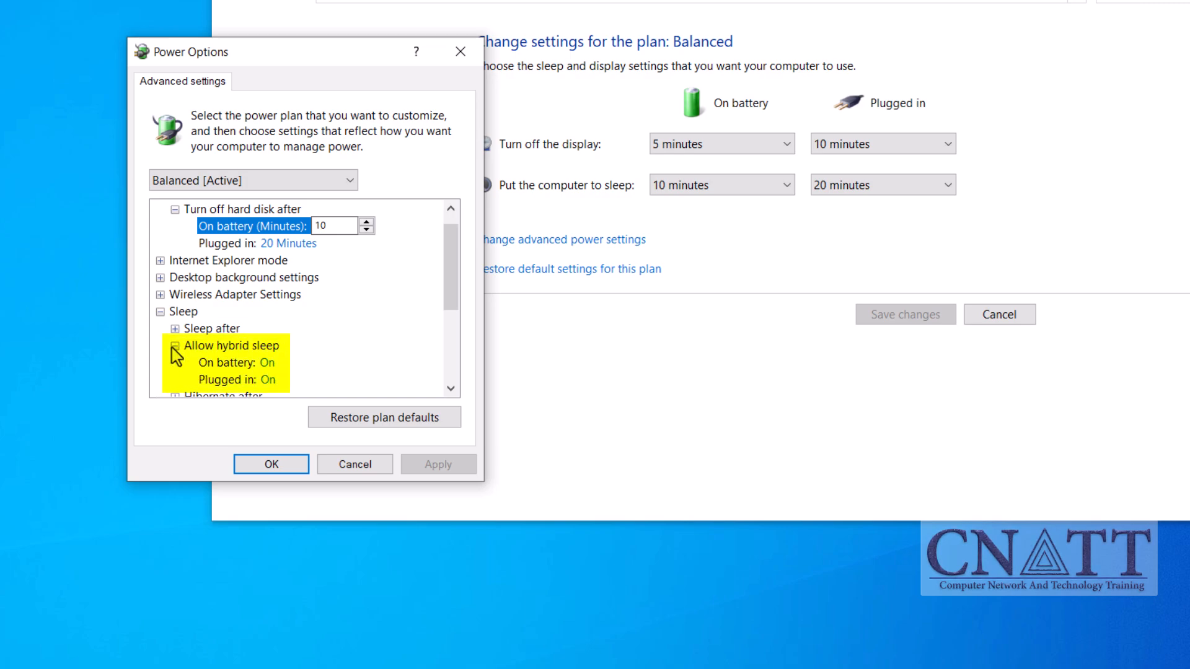
mouse_move(268, 362)
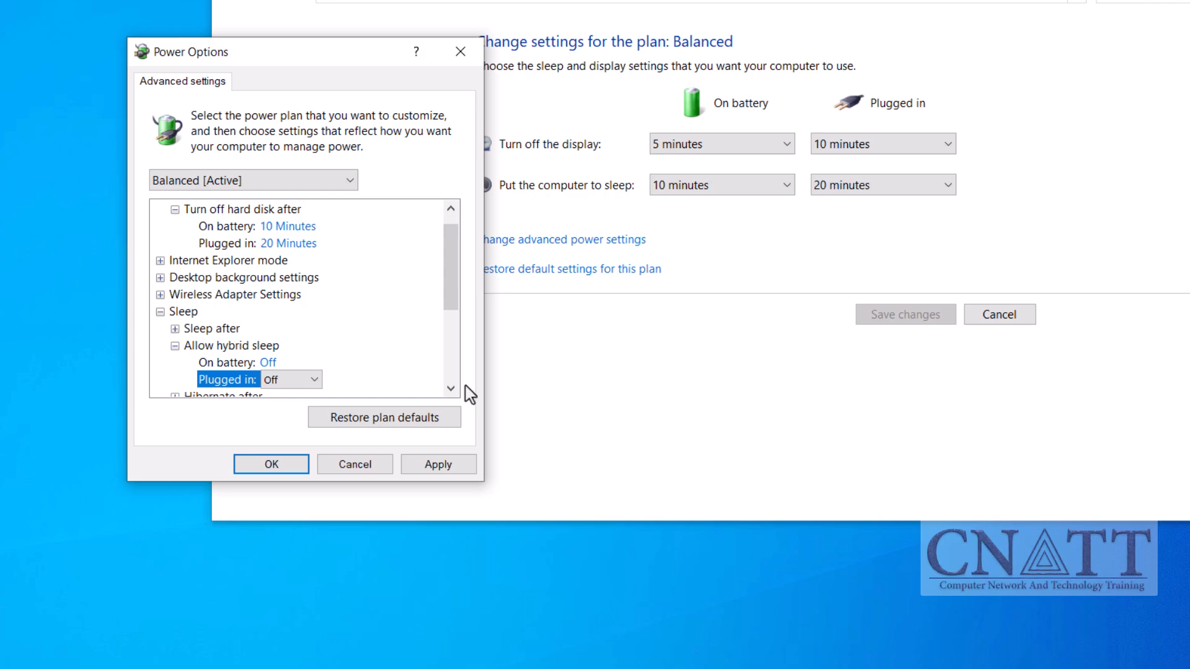
- Set PCI Express Link State Power Management to Off and save the advanced power changes with OK
scroll(down, 3)
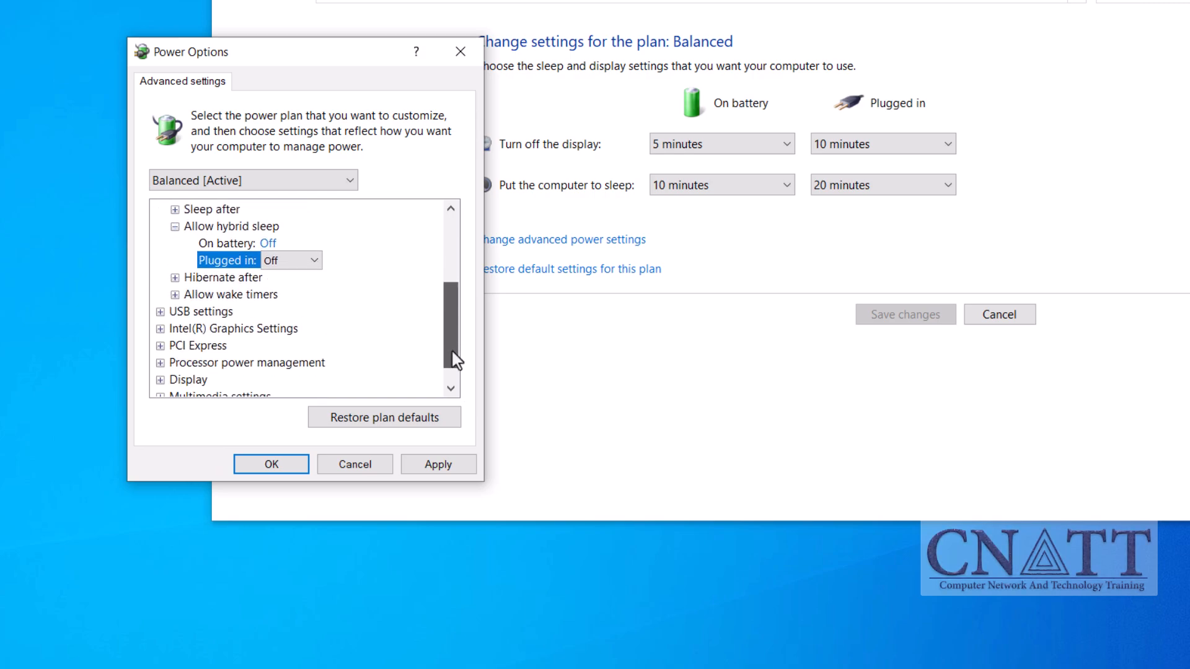
scroll(down, 3)
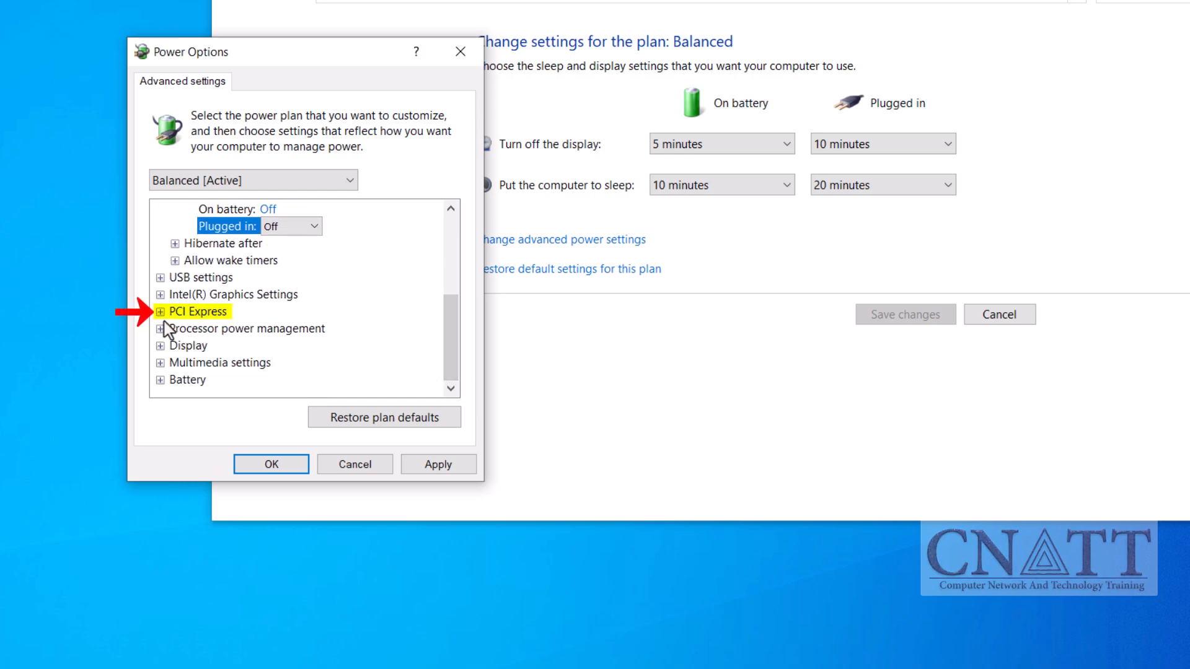
click(162, 311)
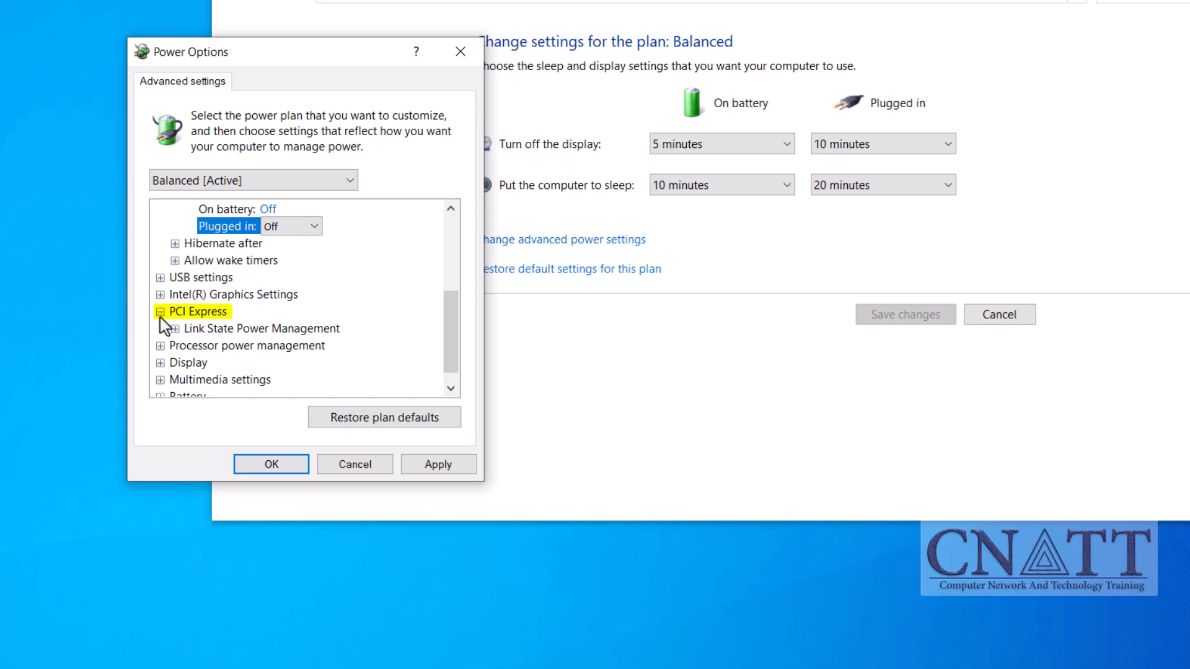
click(259, 327)
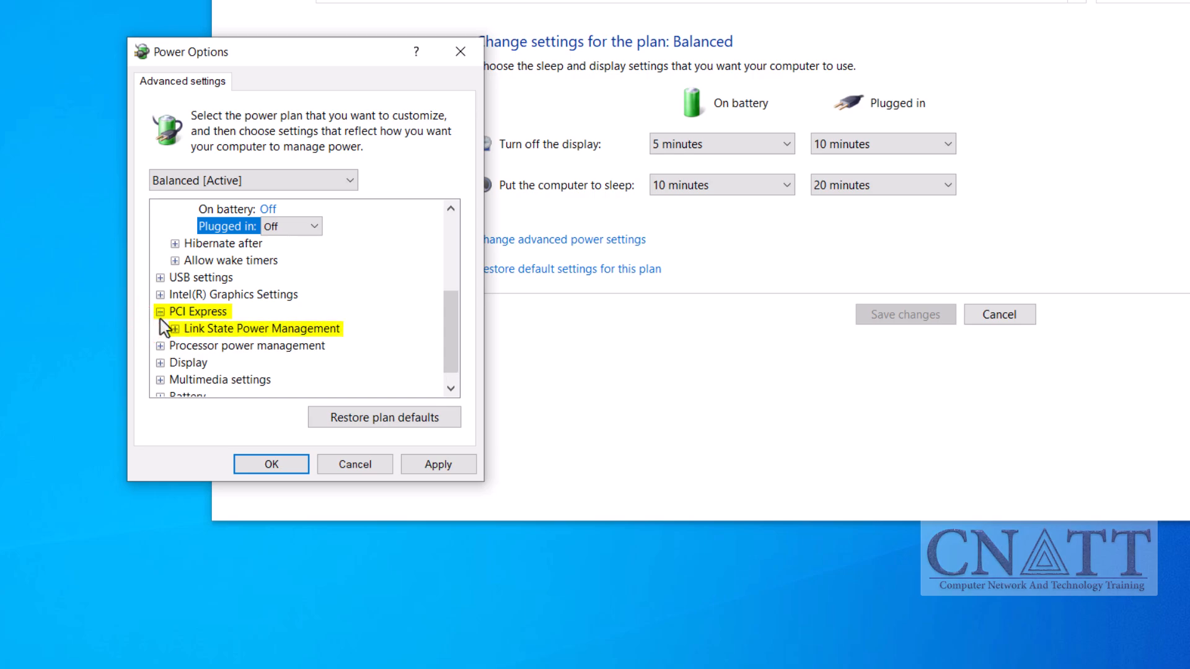
click(161, 327)
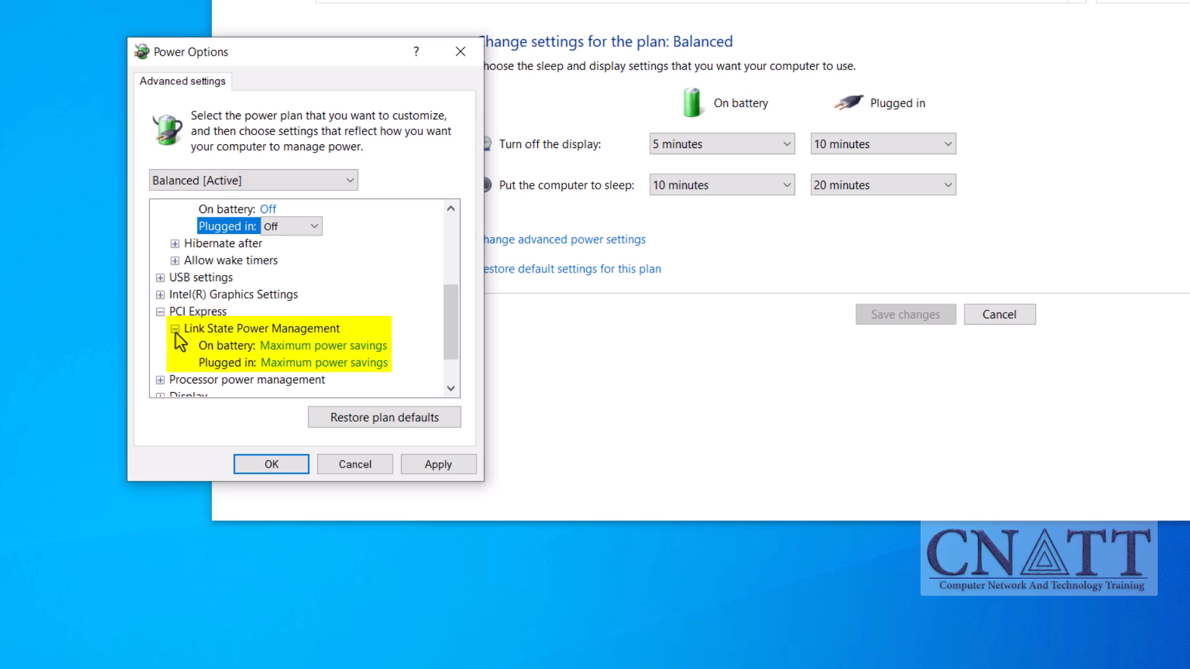
click(387, 346)
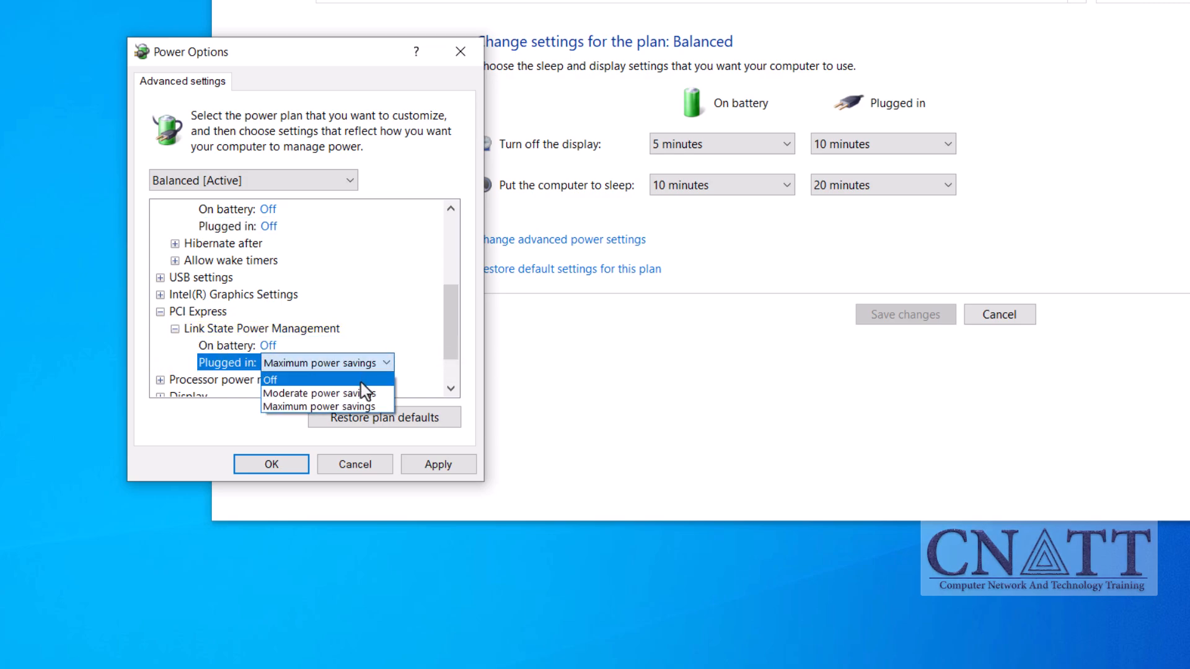
click(269, 380)
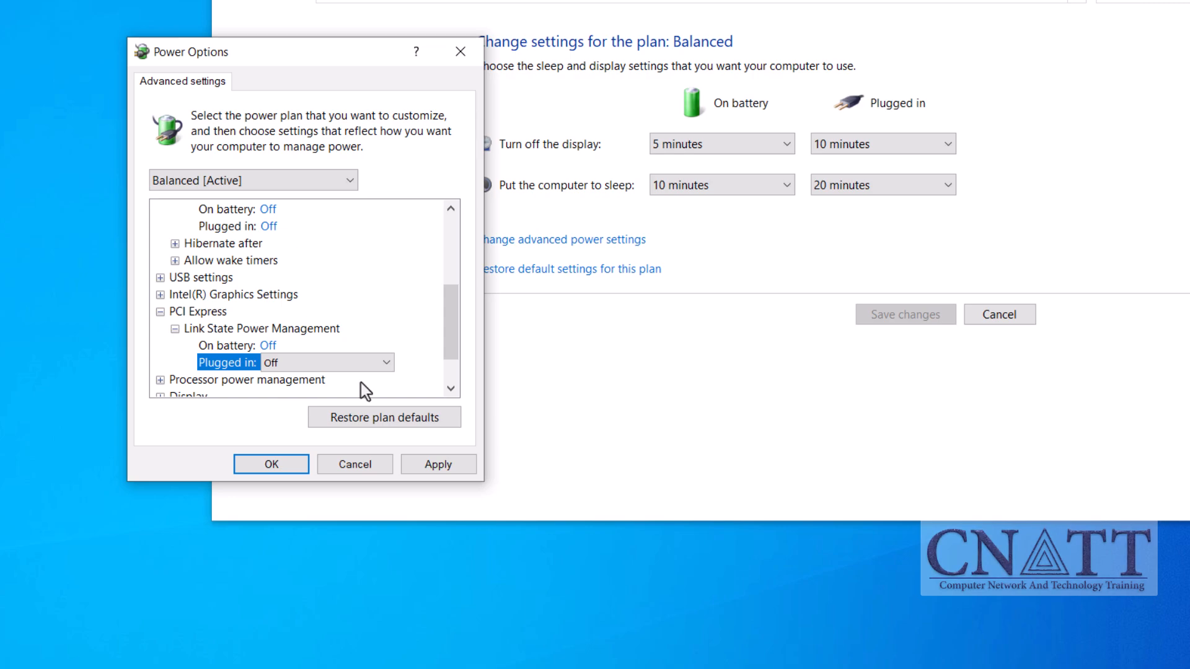
mouse_move(387, 398)
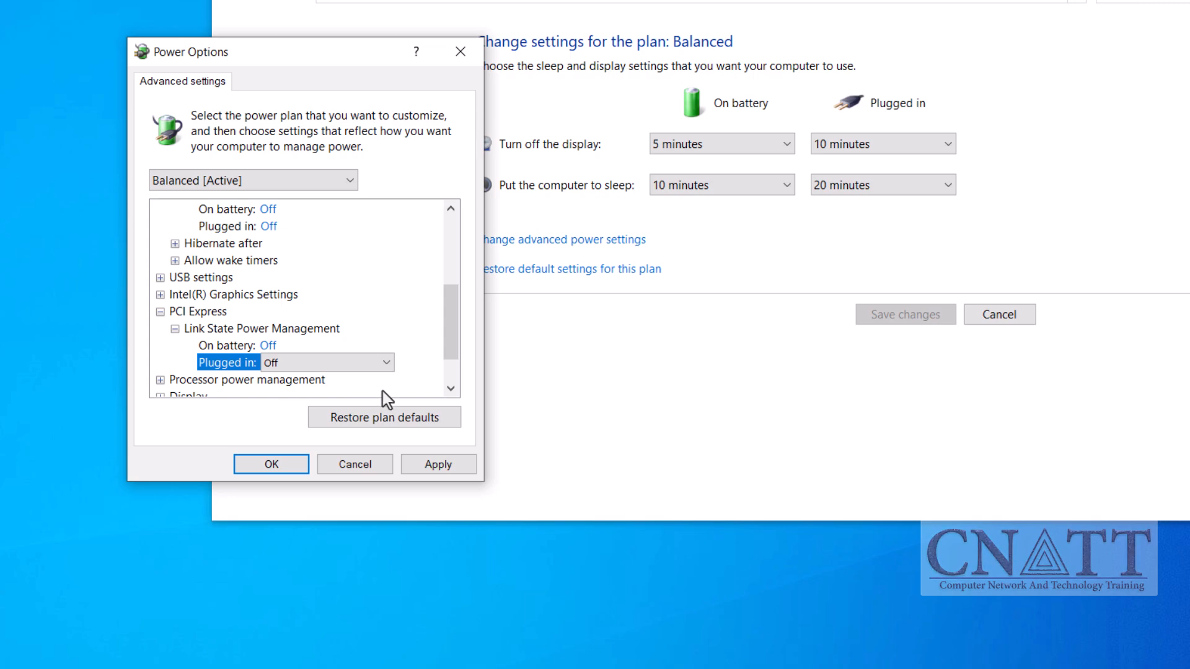
mouse_move(272, 464)
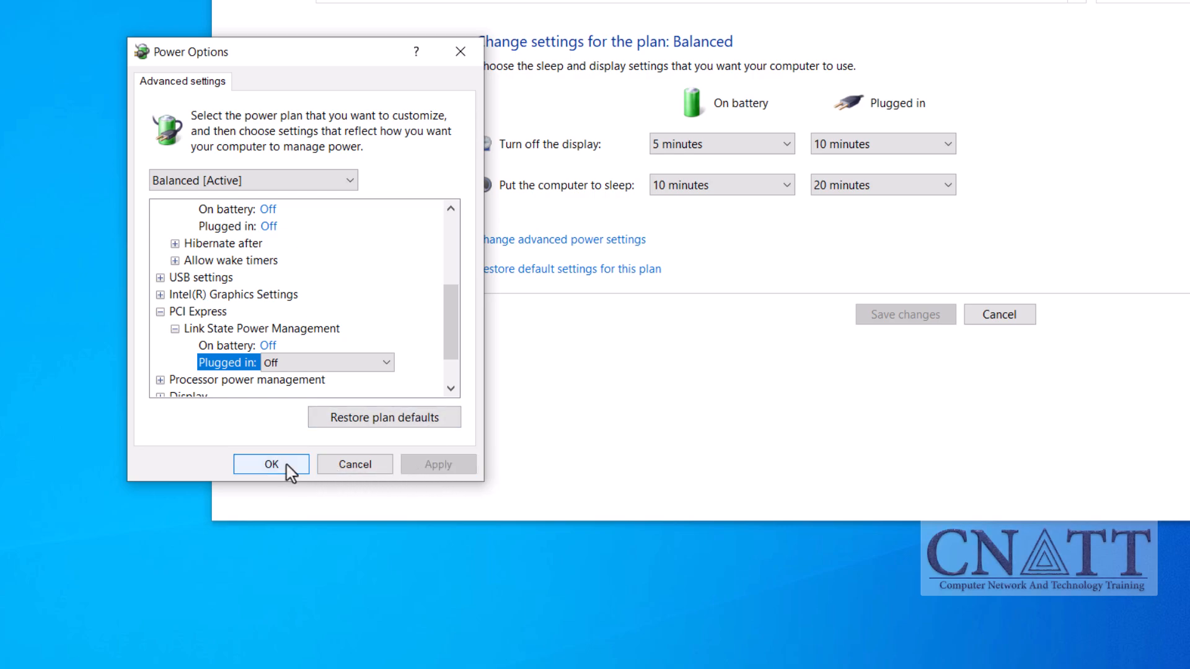
click(271, 464)
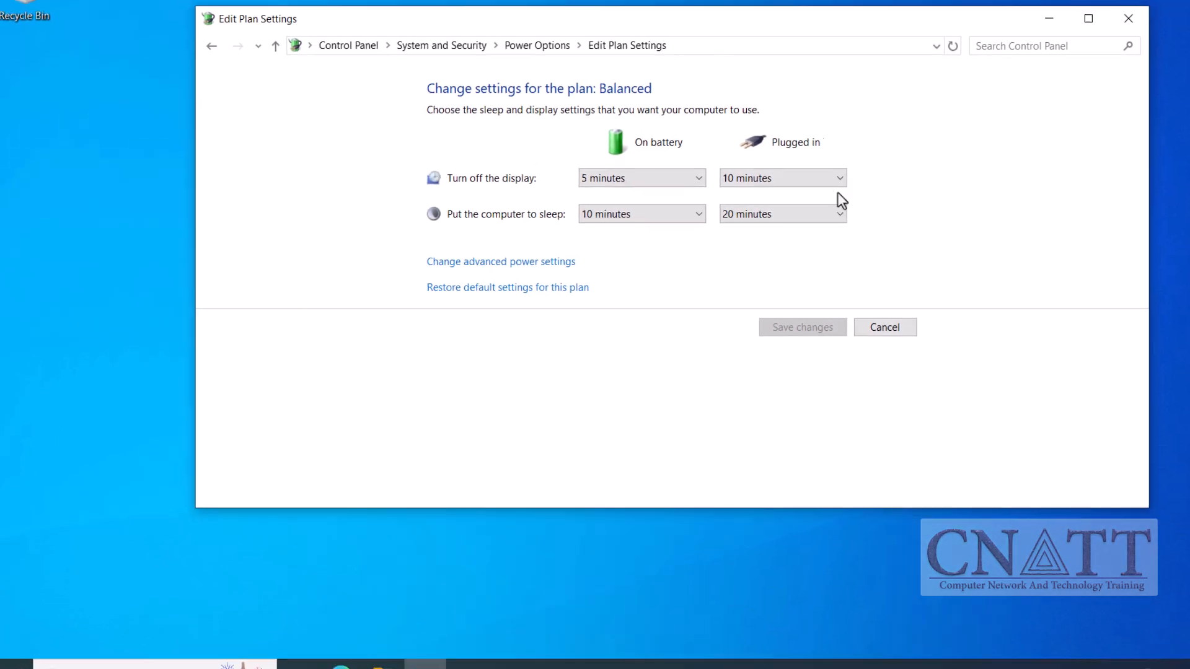